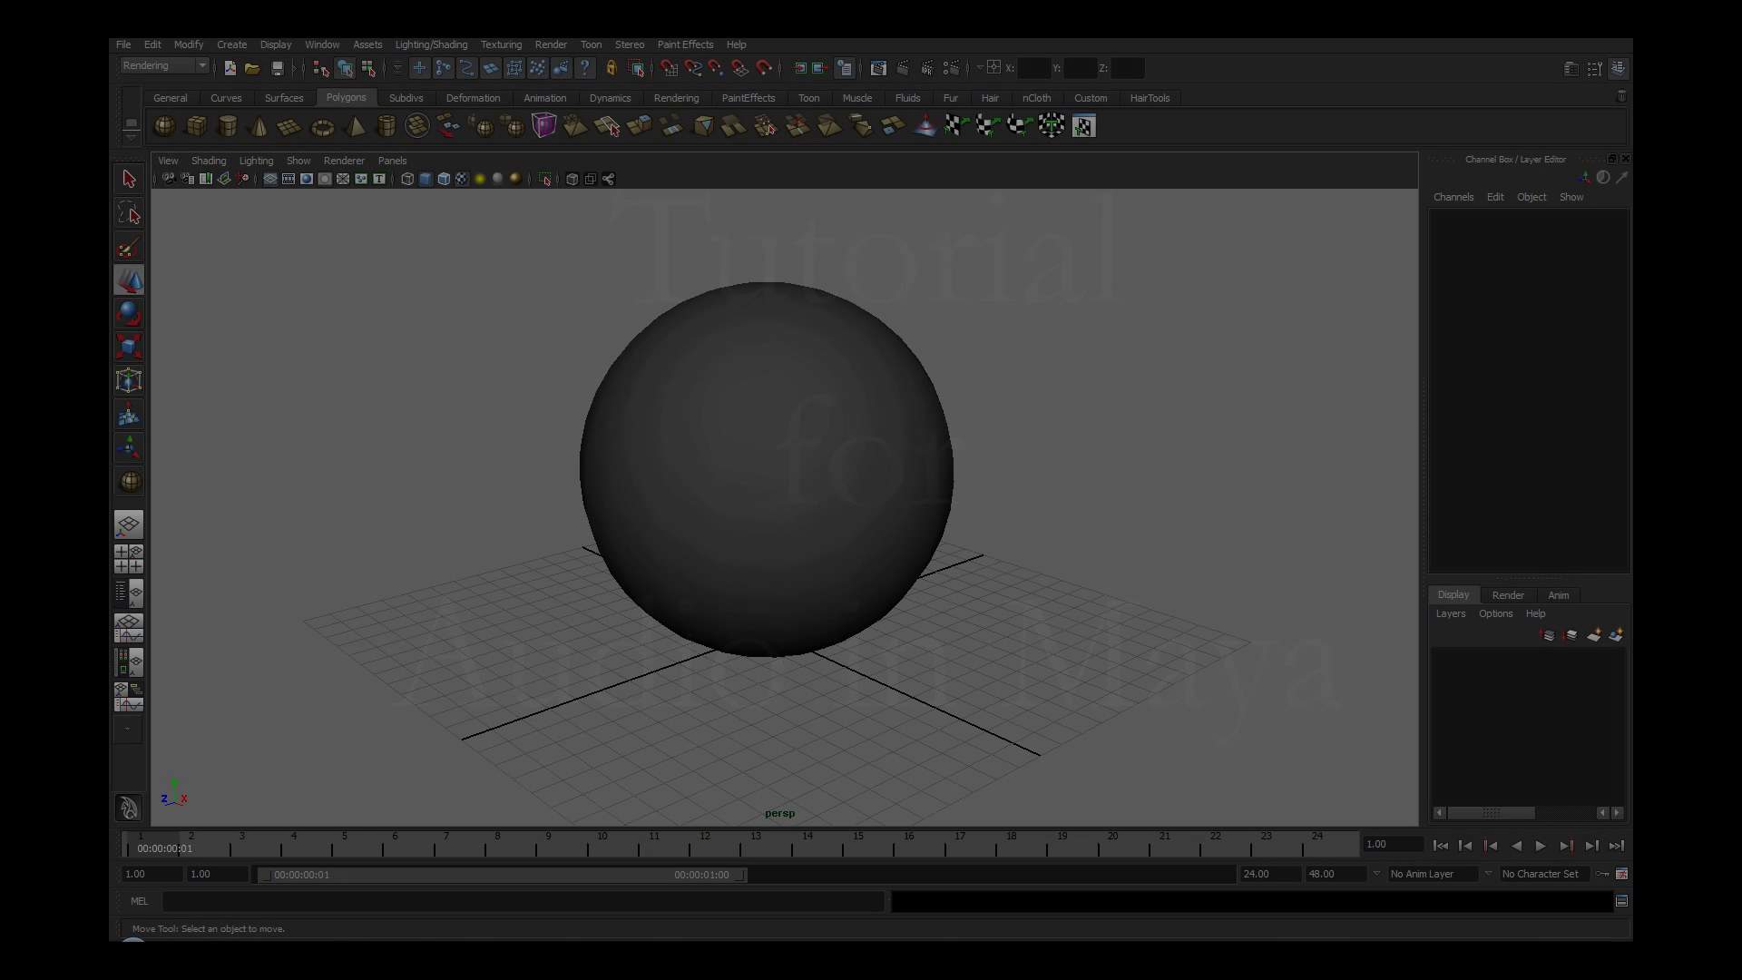
Step: Import New_Audio_Clip.wav from the Music folder through File > Import
click(123, 44)
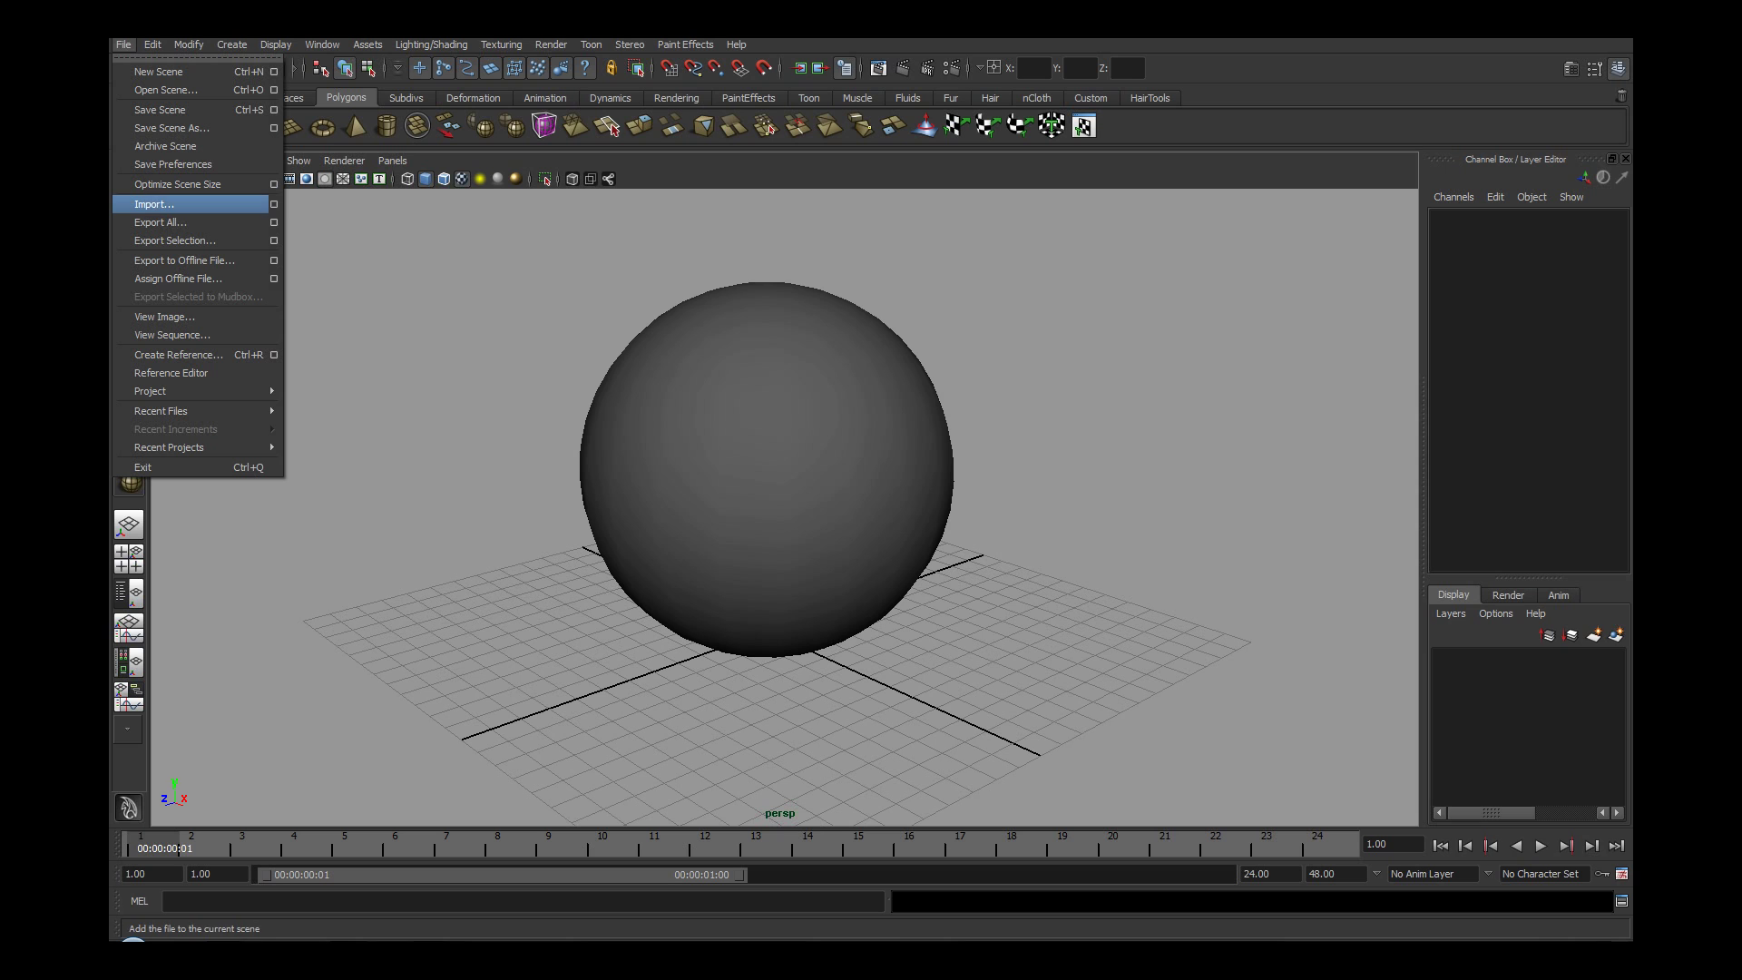
click(154, 203)
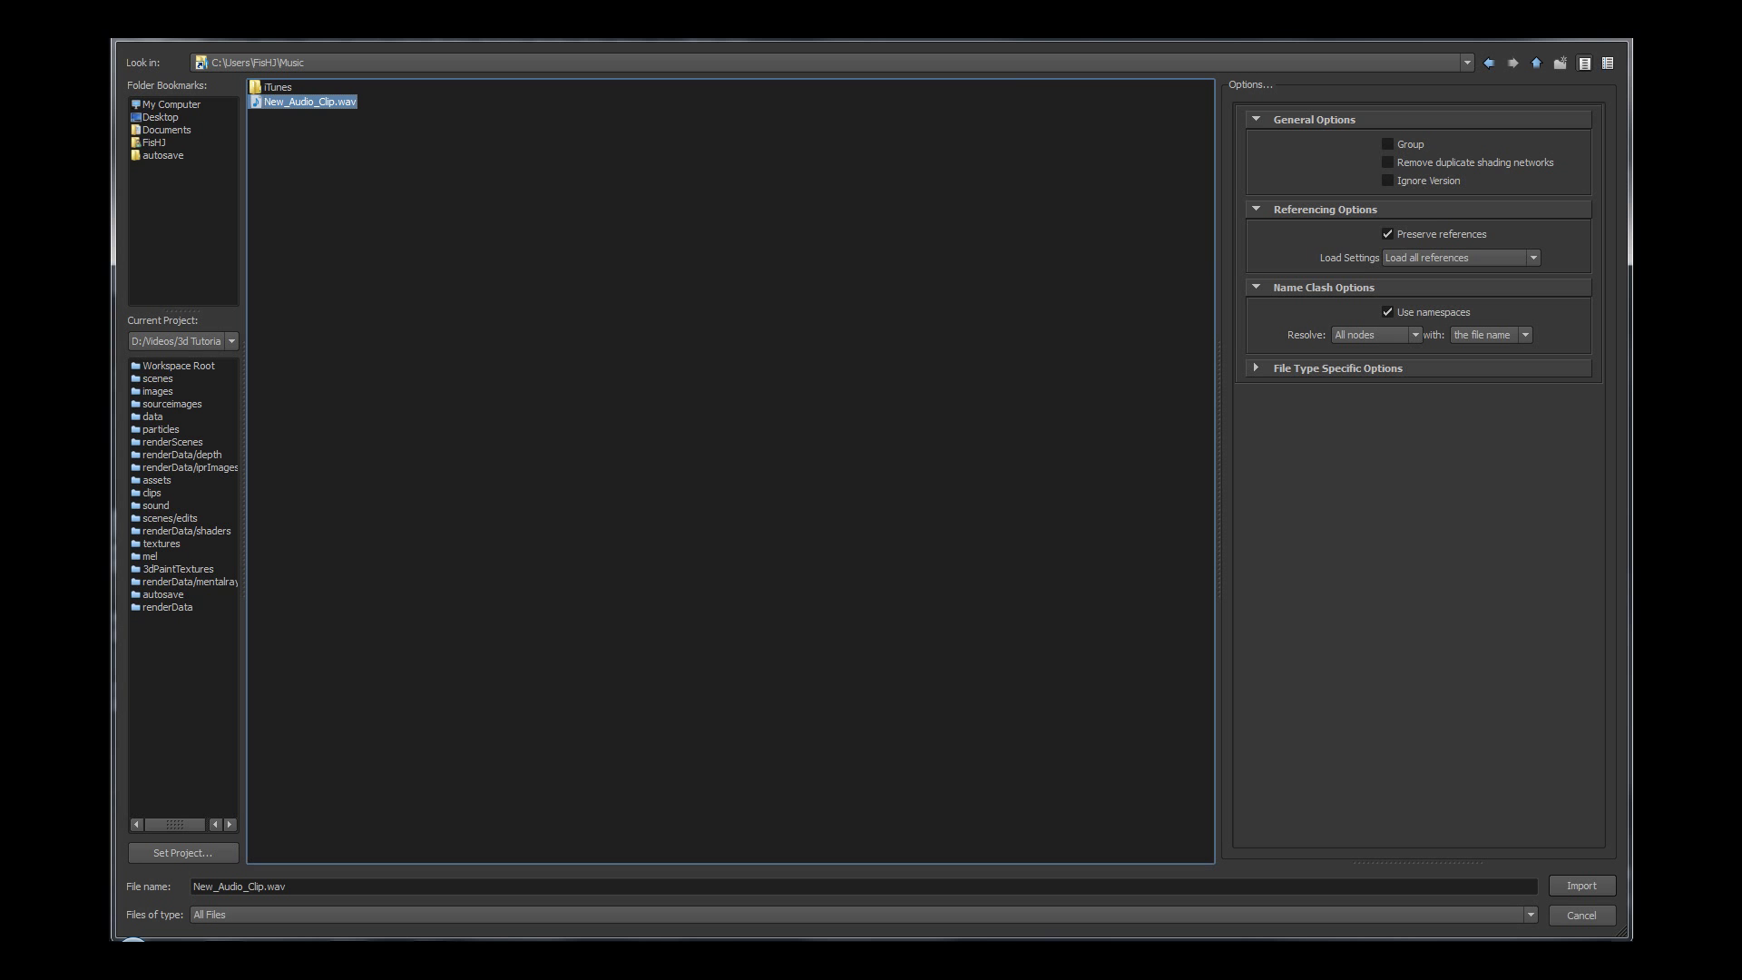
click(1580, 885)
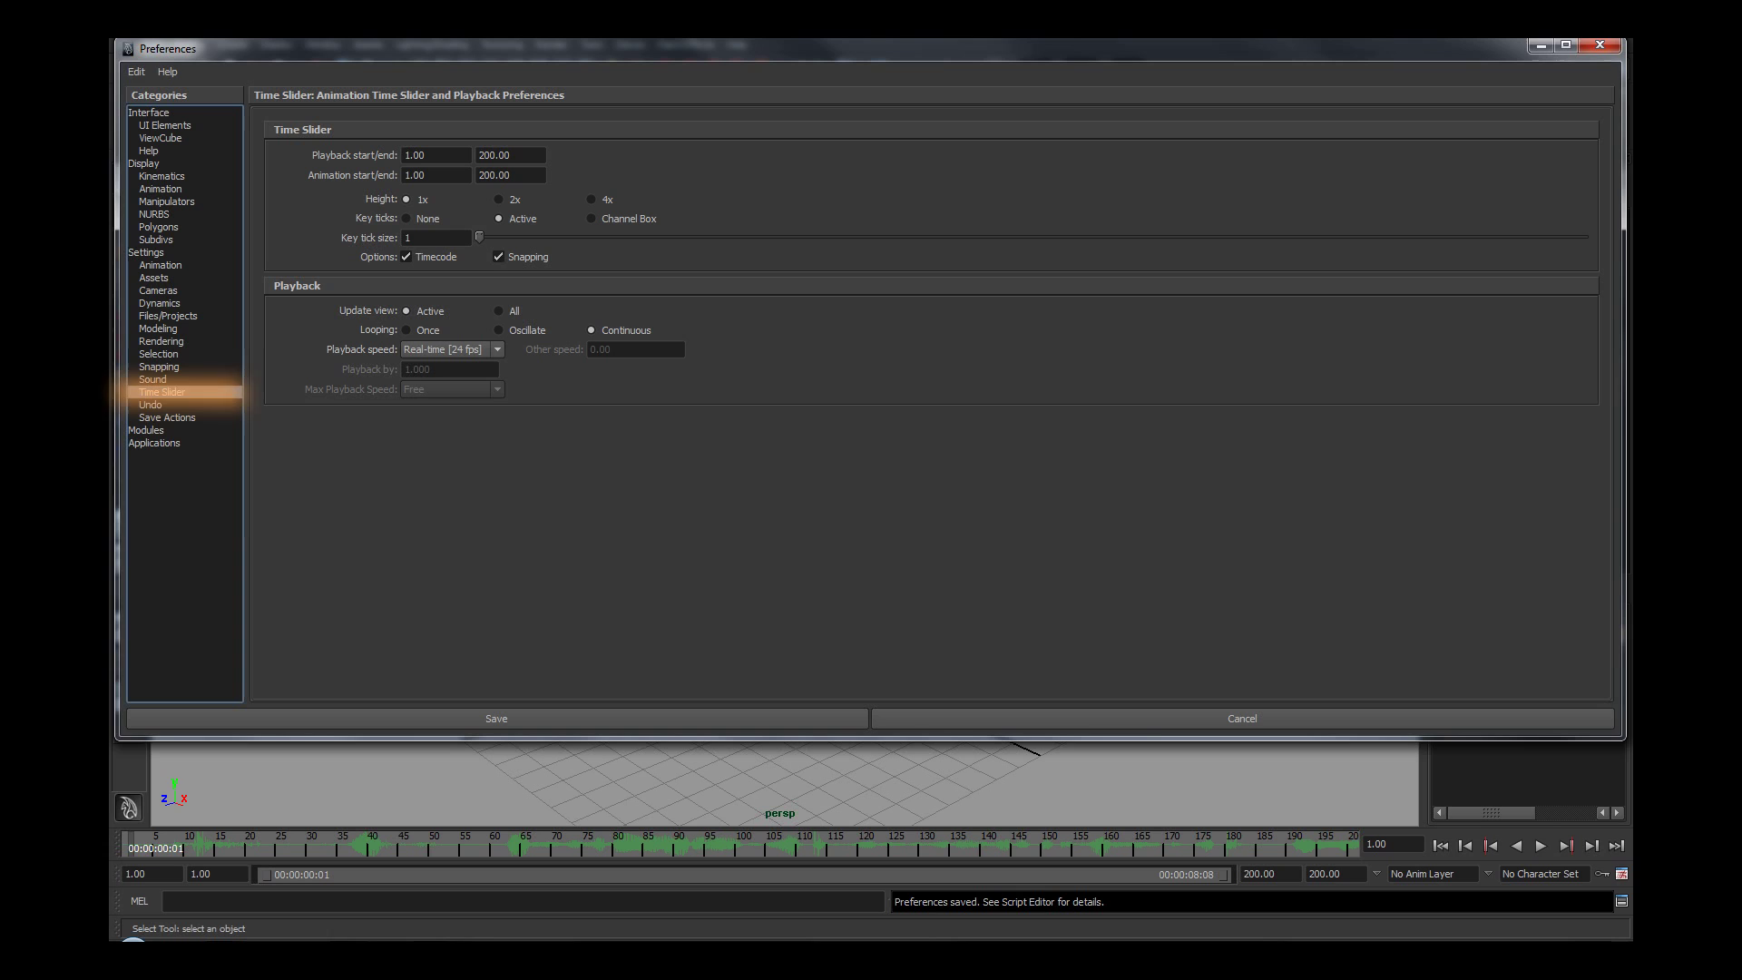
Step: Increase the Time Slider height in Preferences, keeping the 1–200 playback range
click(162, 391)
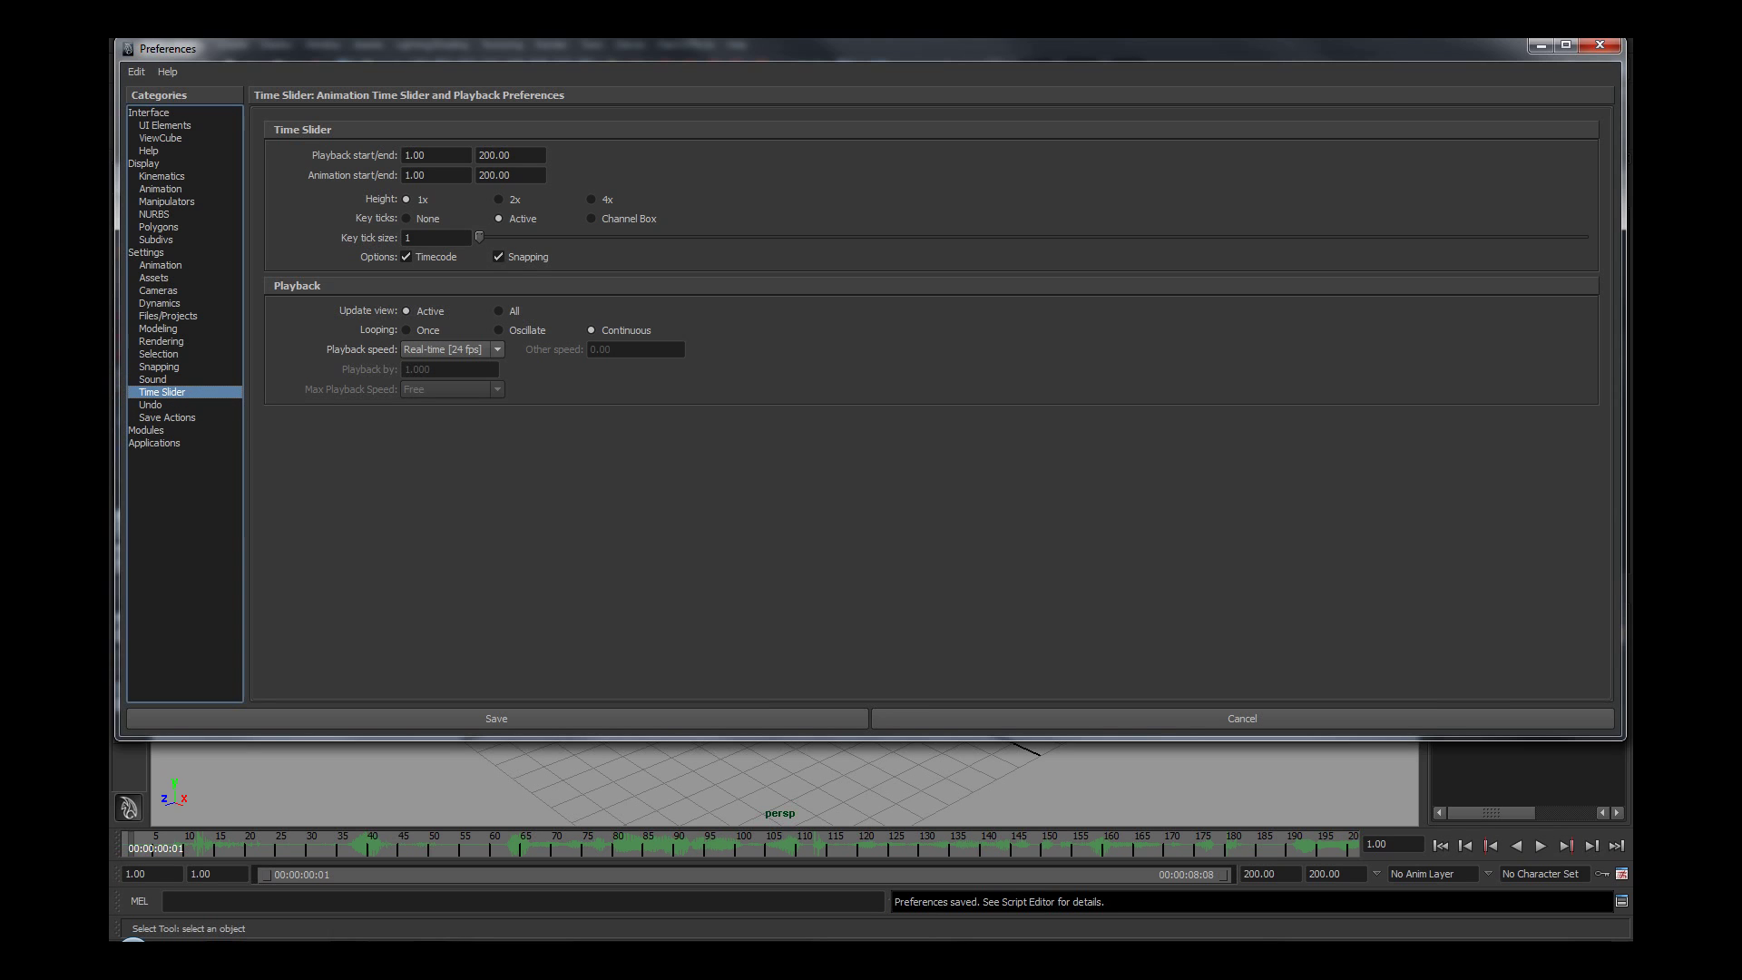
click(591, 199)
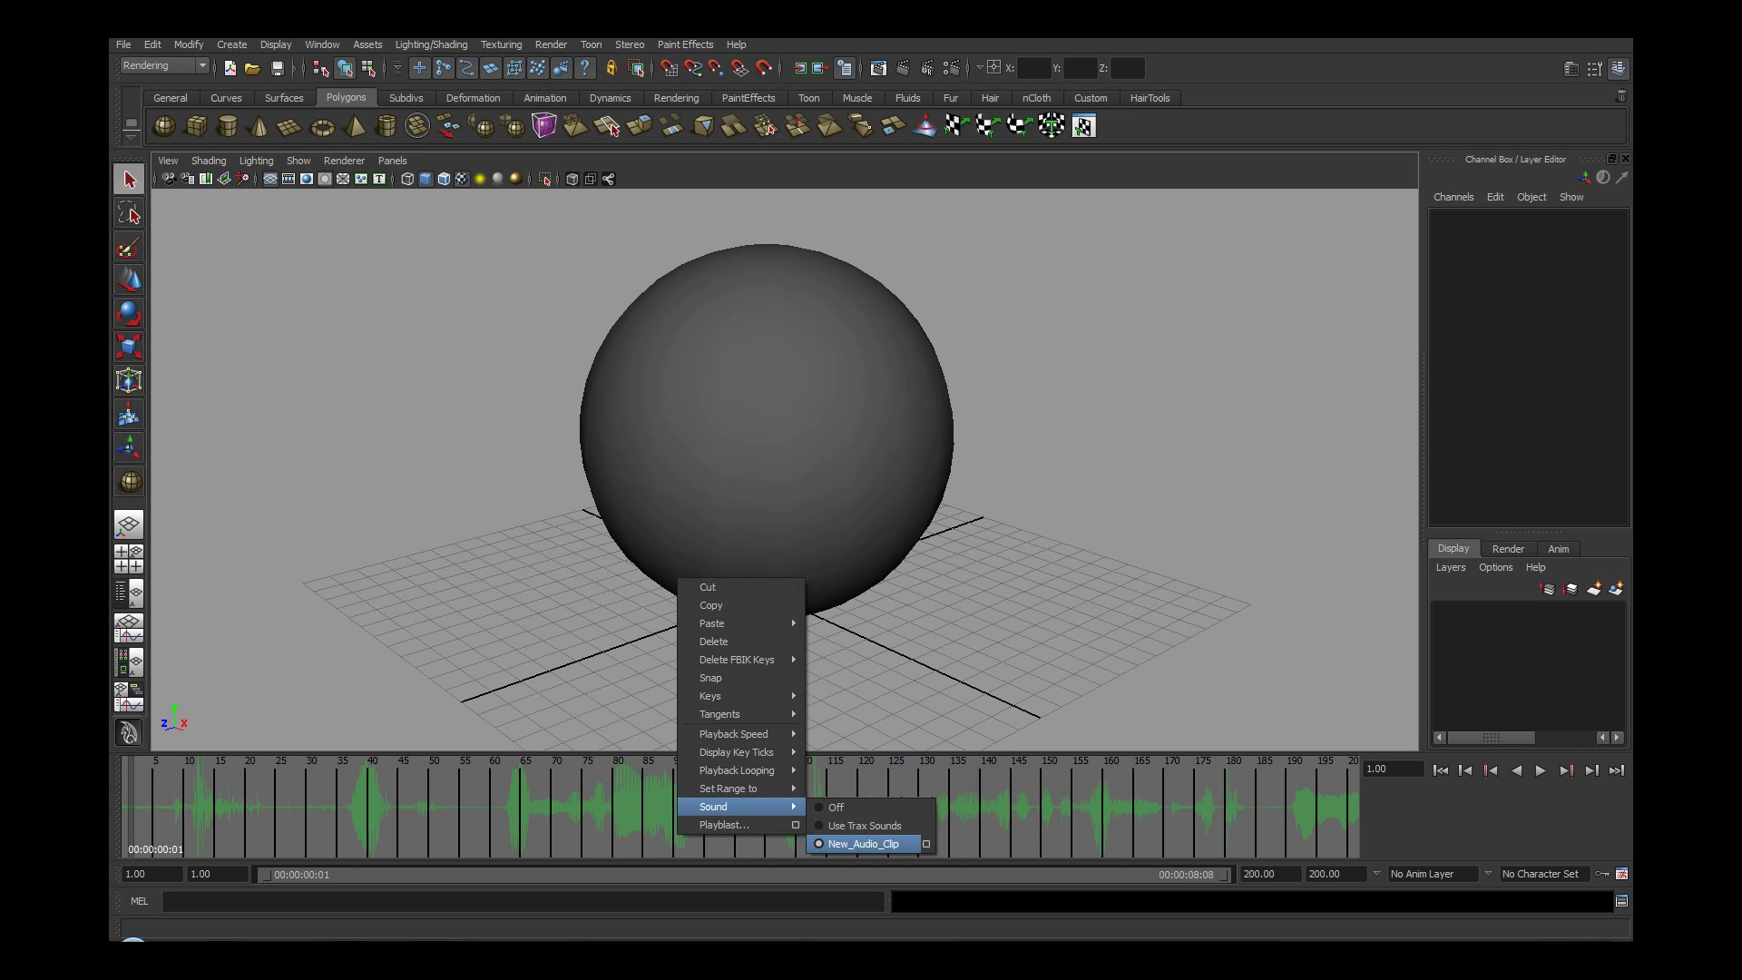
Step: Assign New_Audio_Clip as the time slider's sound via the right-click Sound menu
click(862, 843)
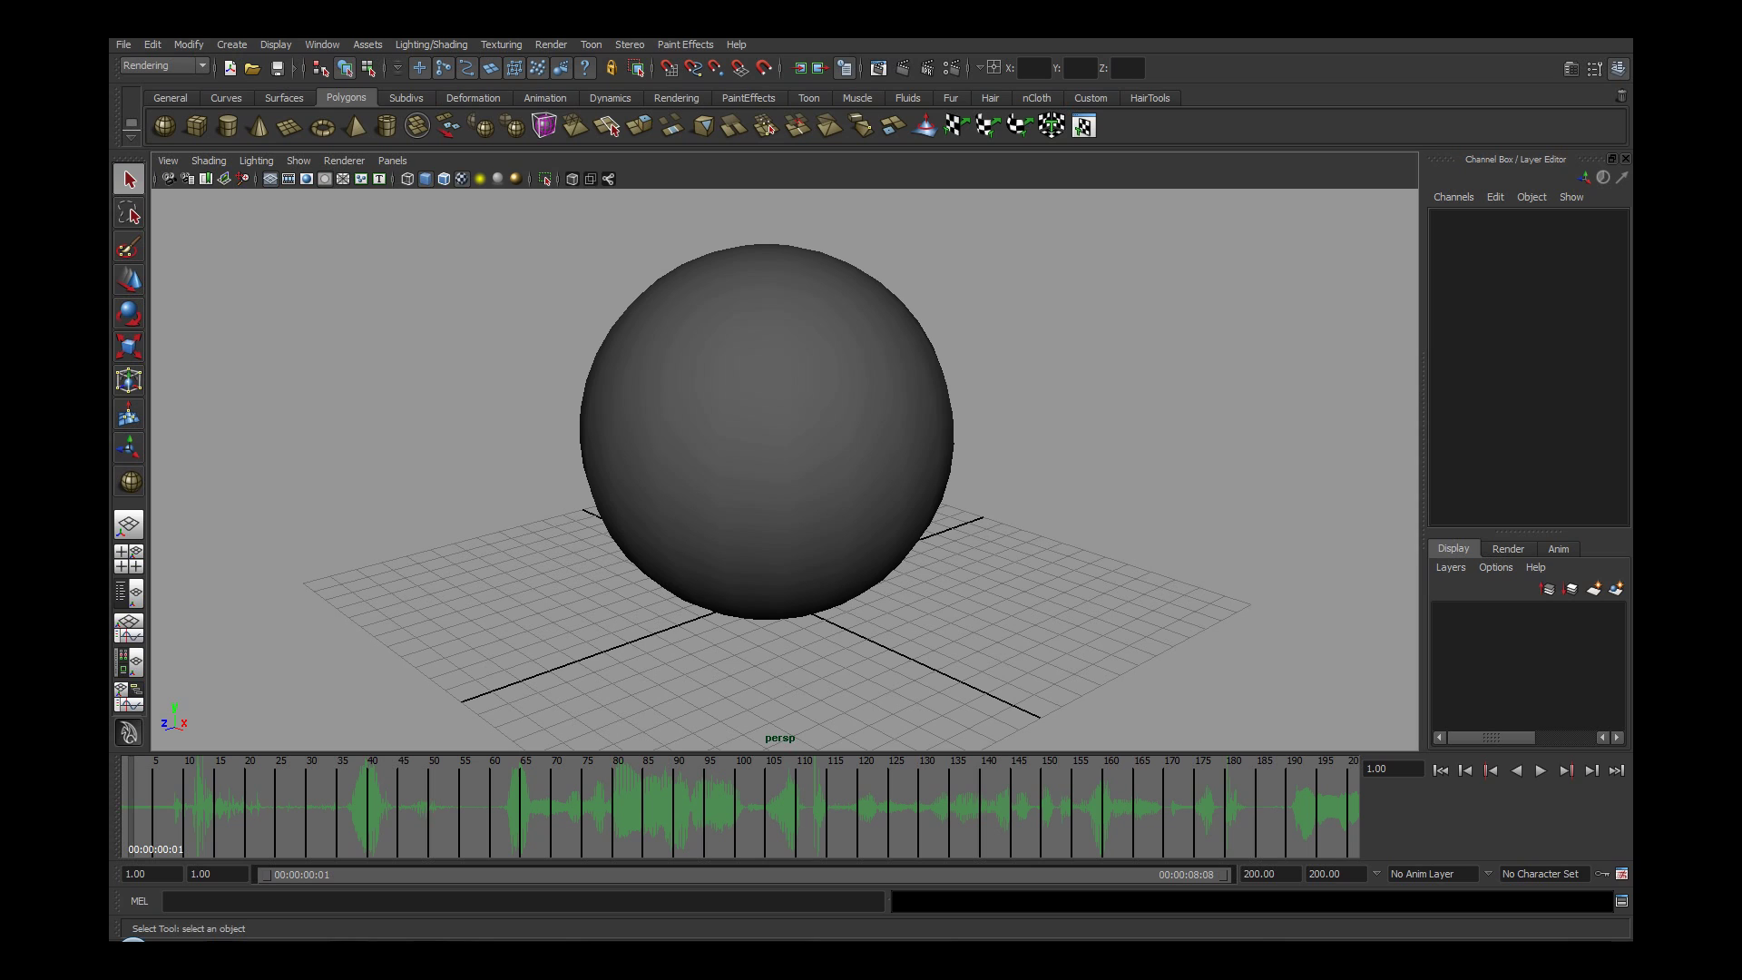
Step: Change the time slider sound colour under Animation in Color Settings
click(322, 45)
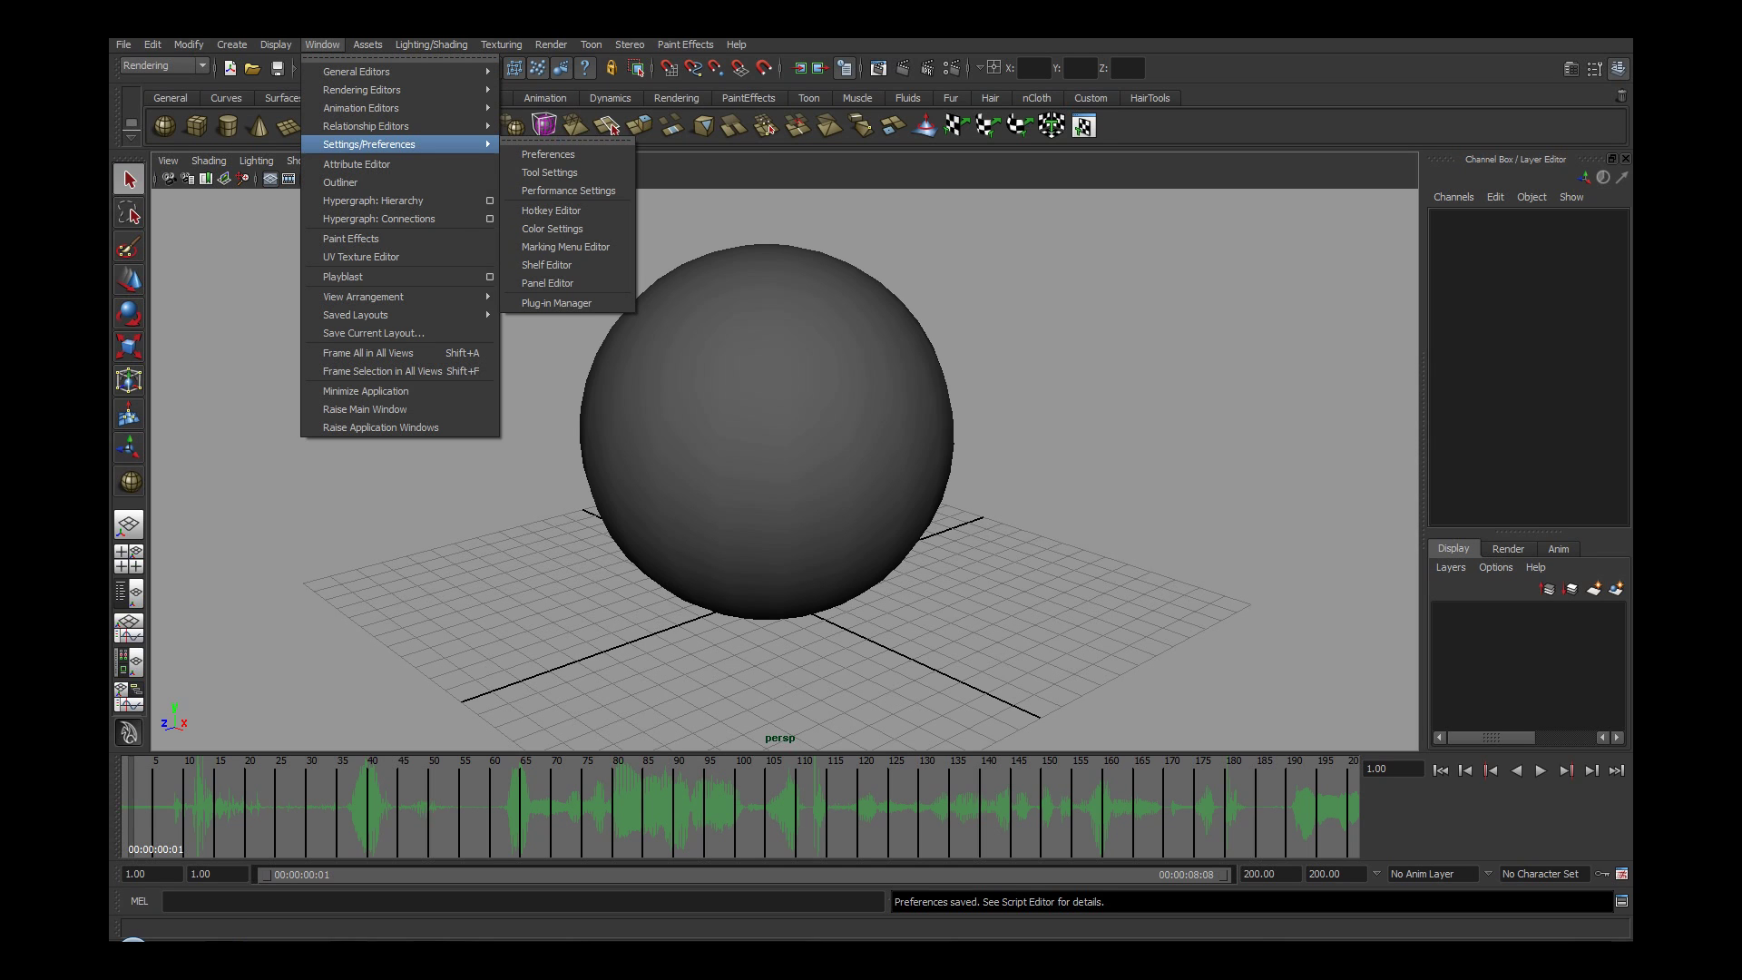
mouse_move(552, 227)
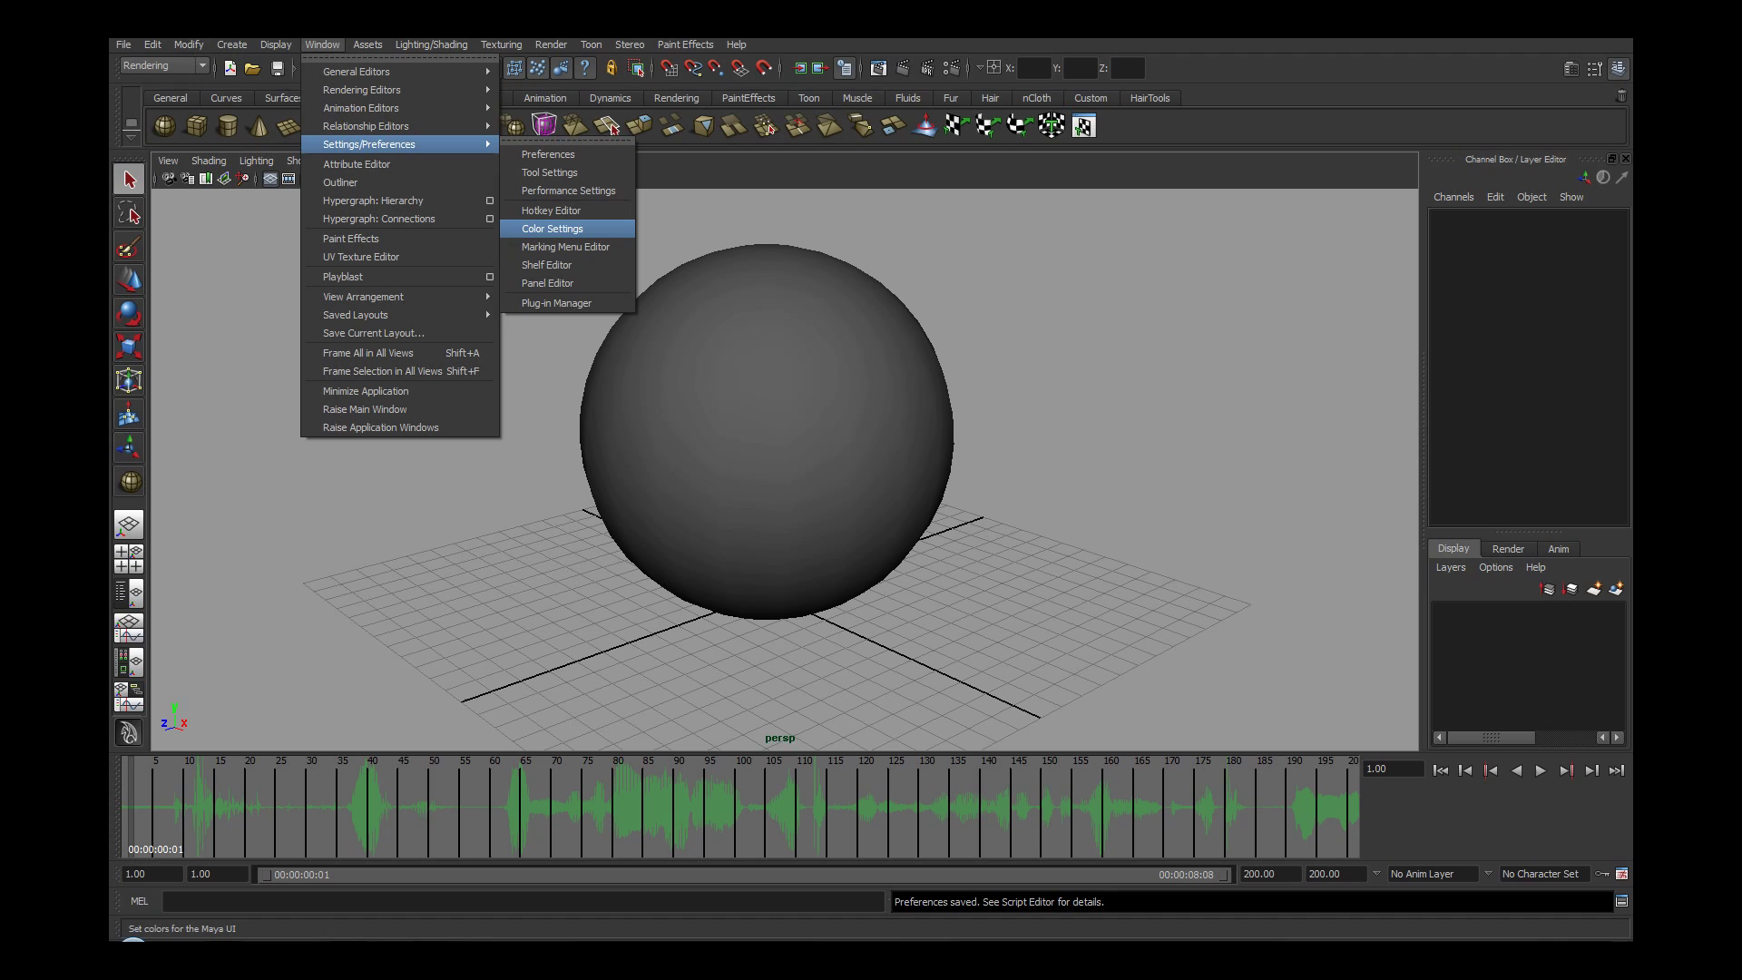
click(554, 227)
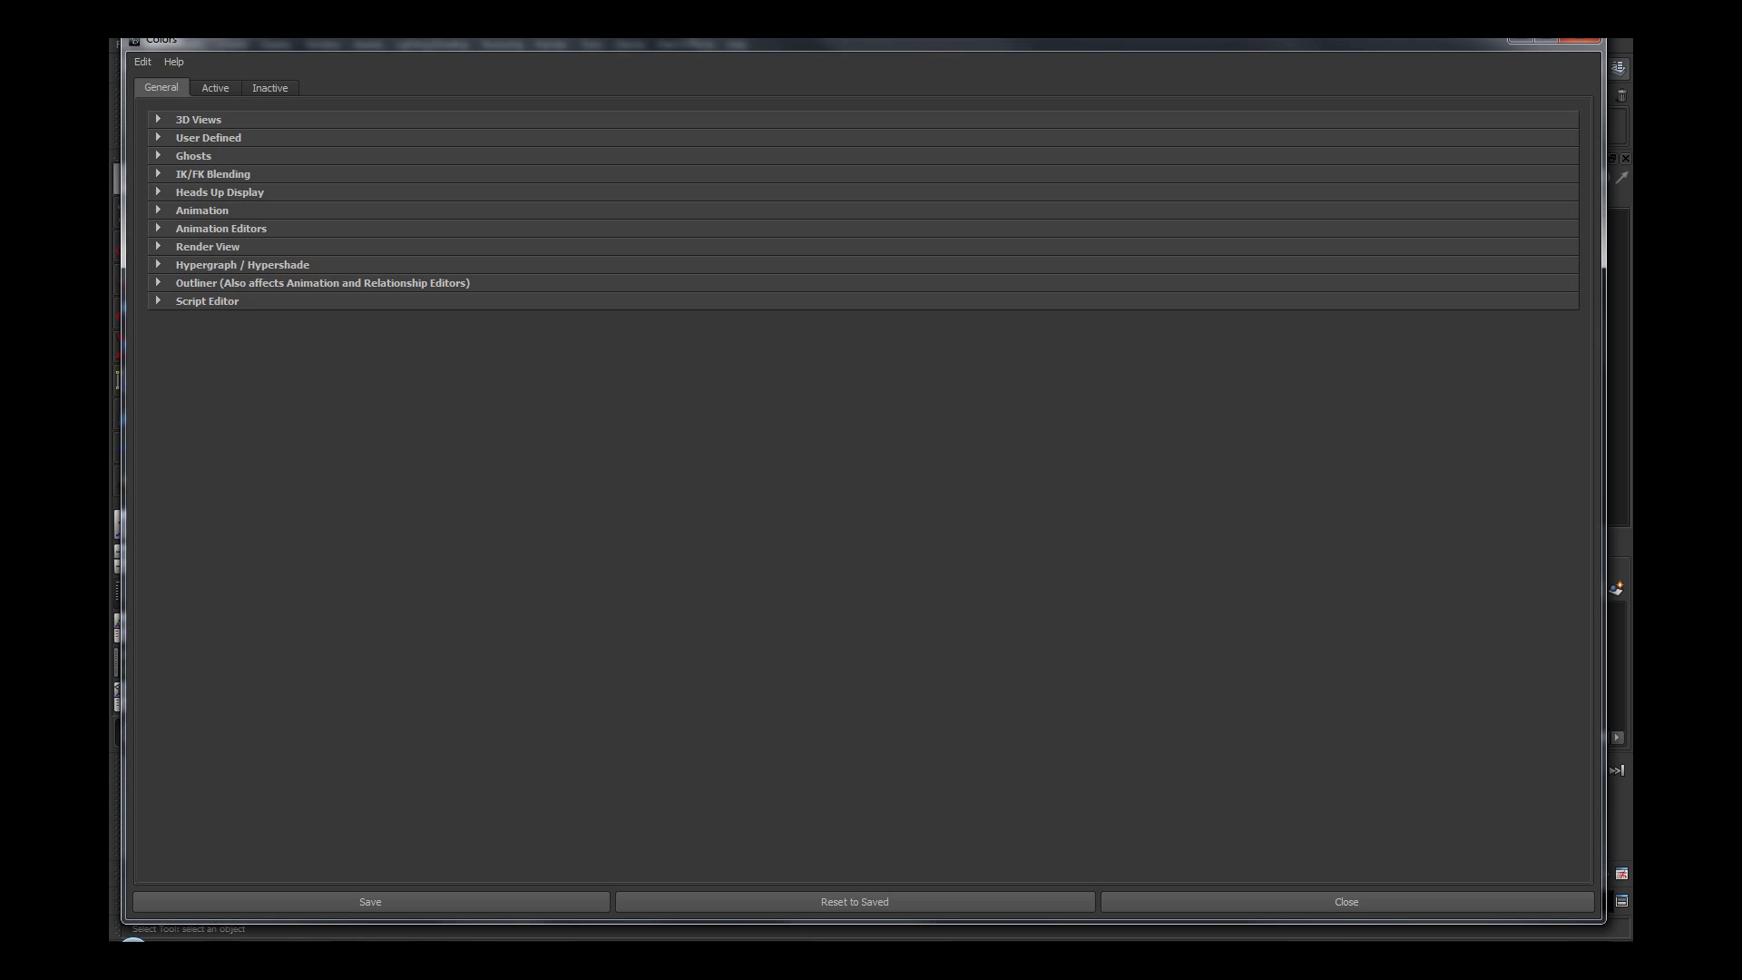
click(156, 209)
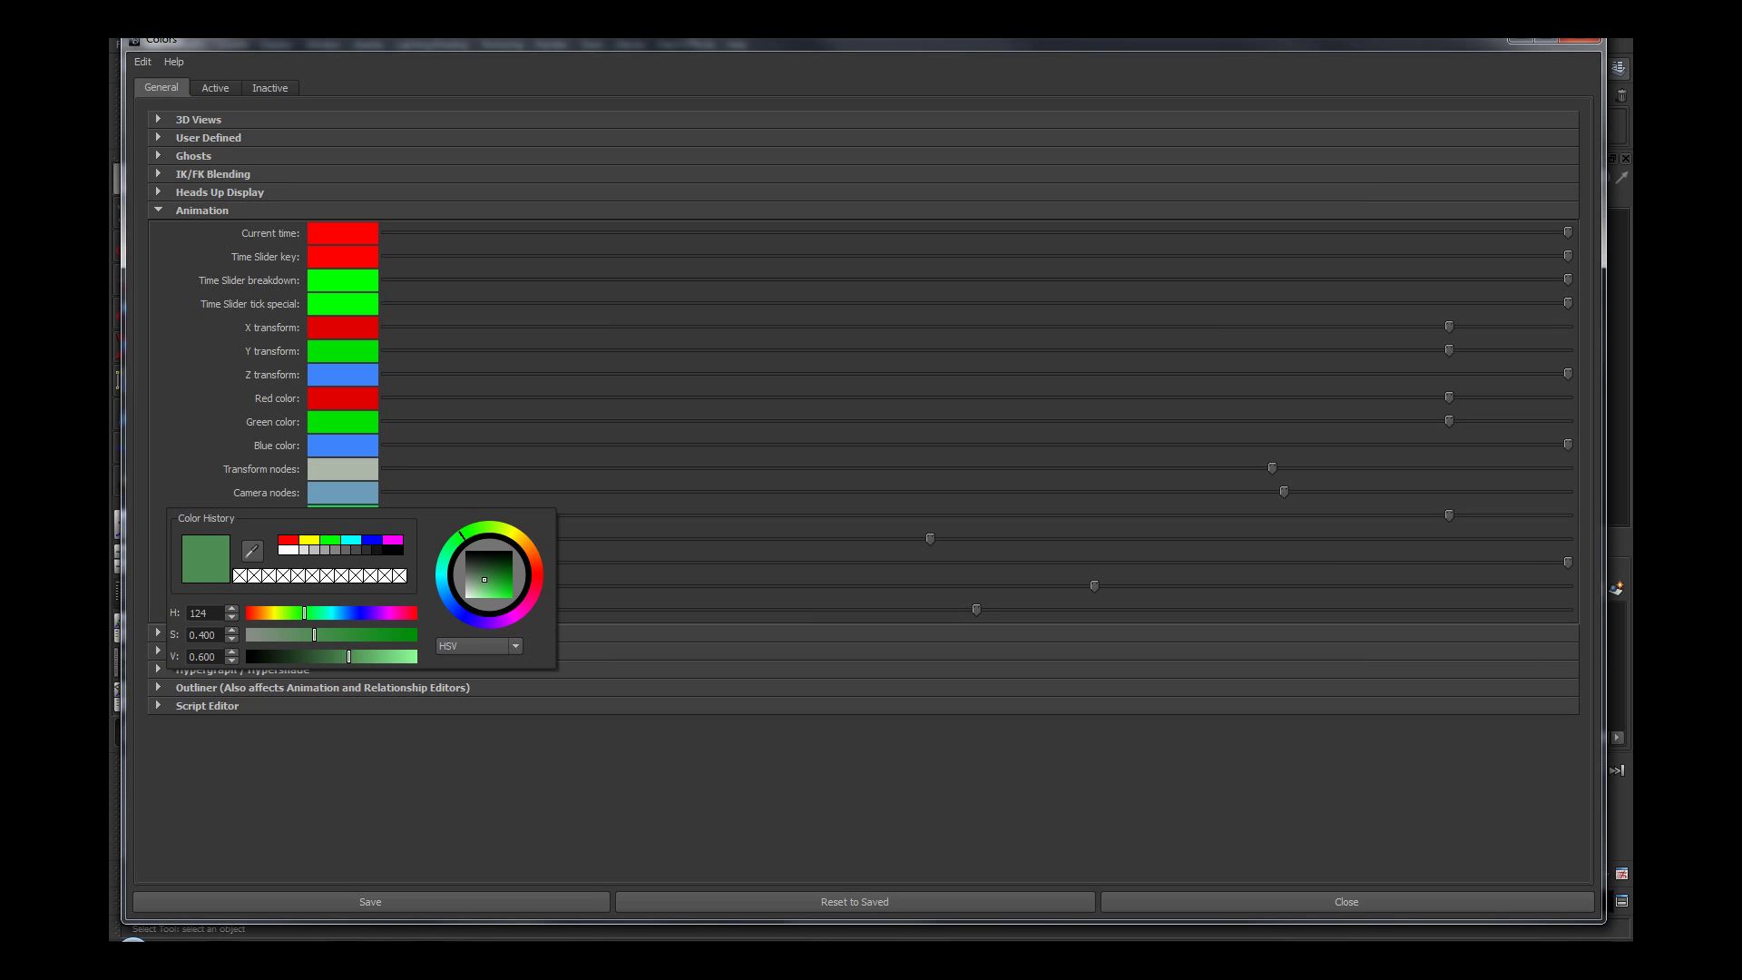
click(514, 569)
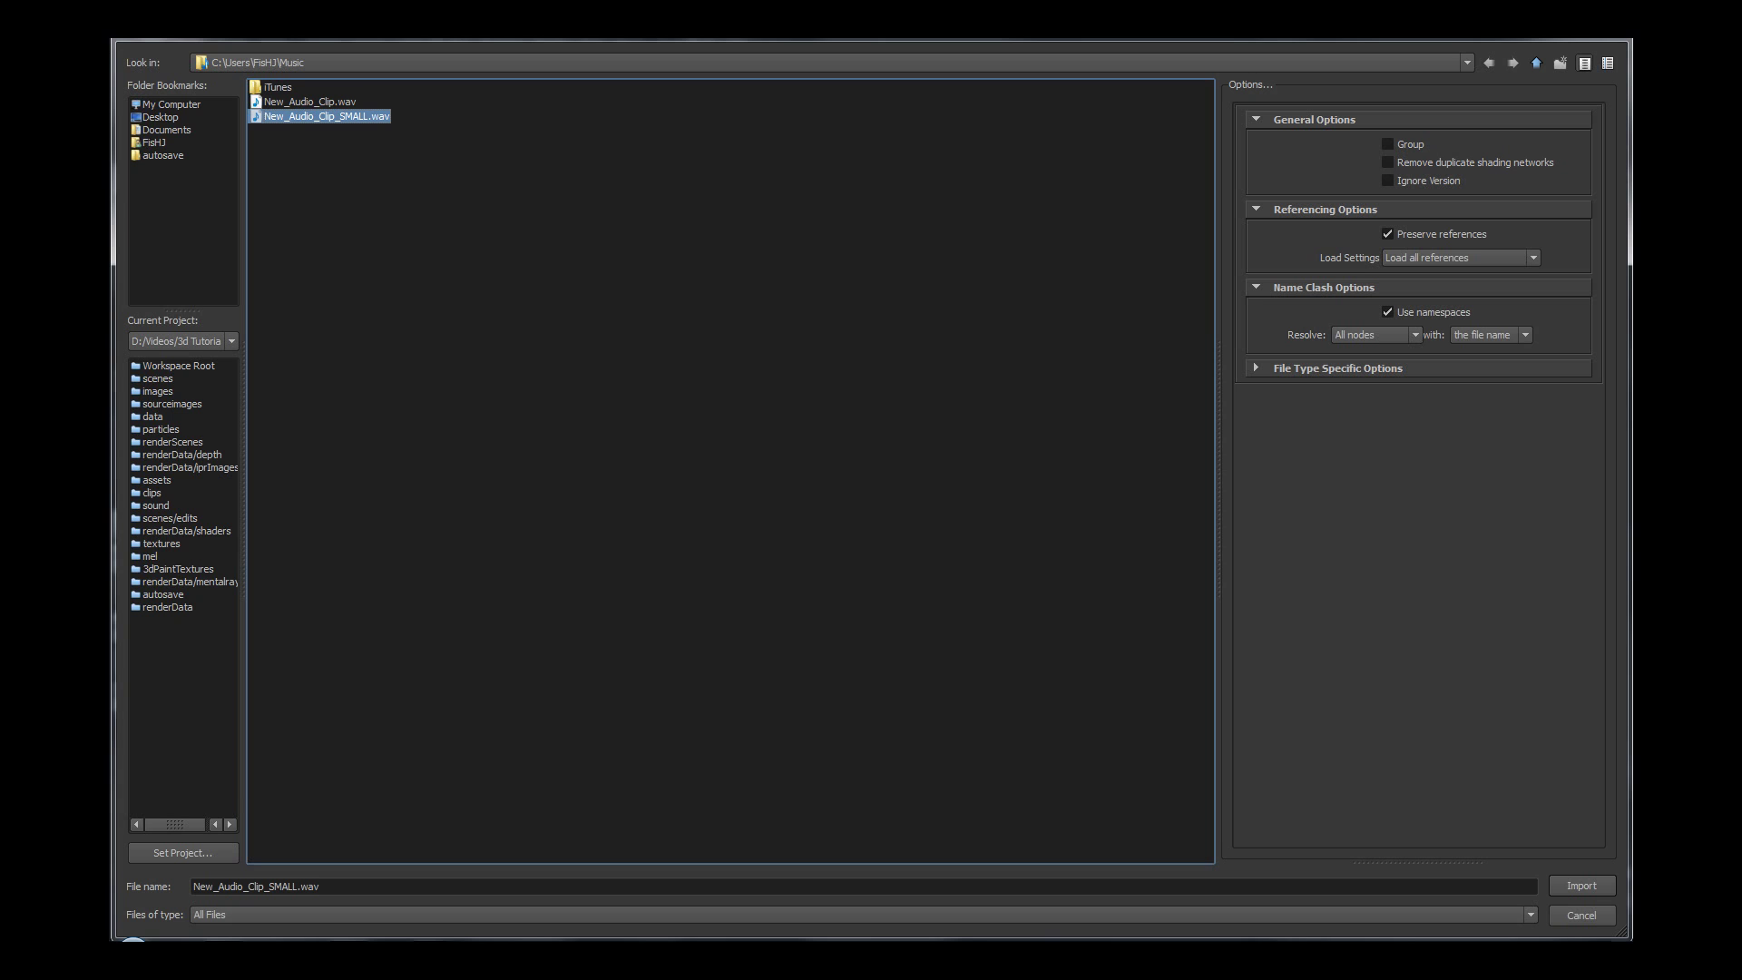
Step: Import New_Audio_Clip_SMALL.wav into the scene
click(1579, 884)
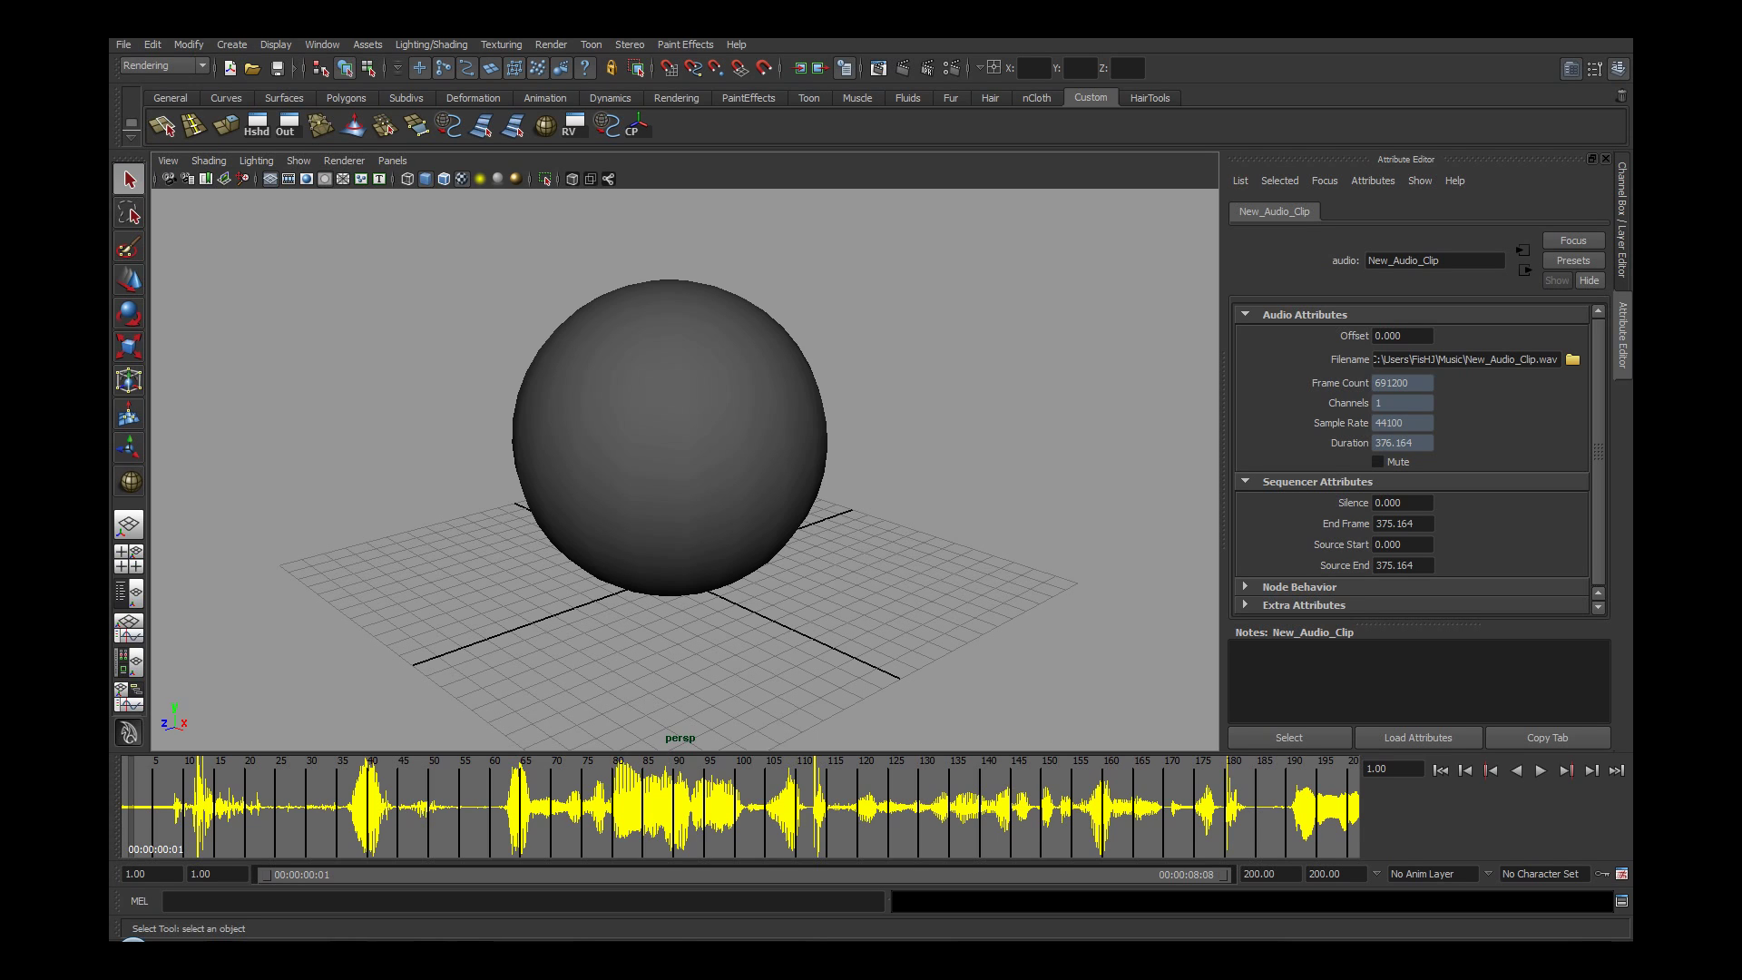
Step: Set New_Audio_Clip's Offset to 100 and toggle its Mute checkbox
text(100.000)
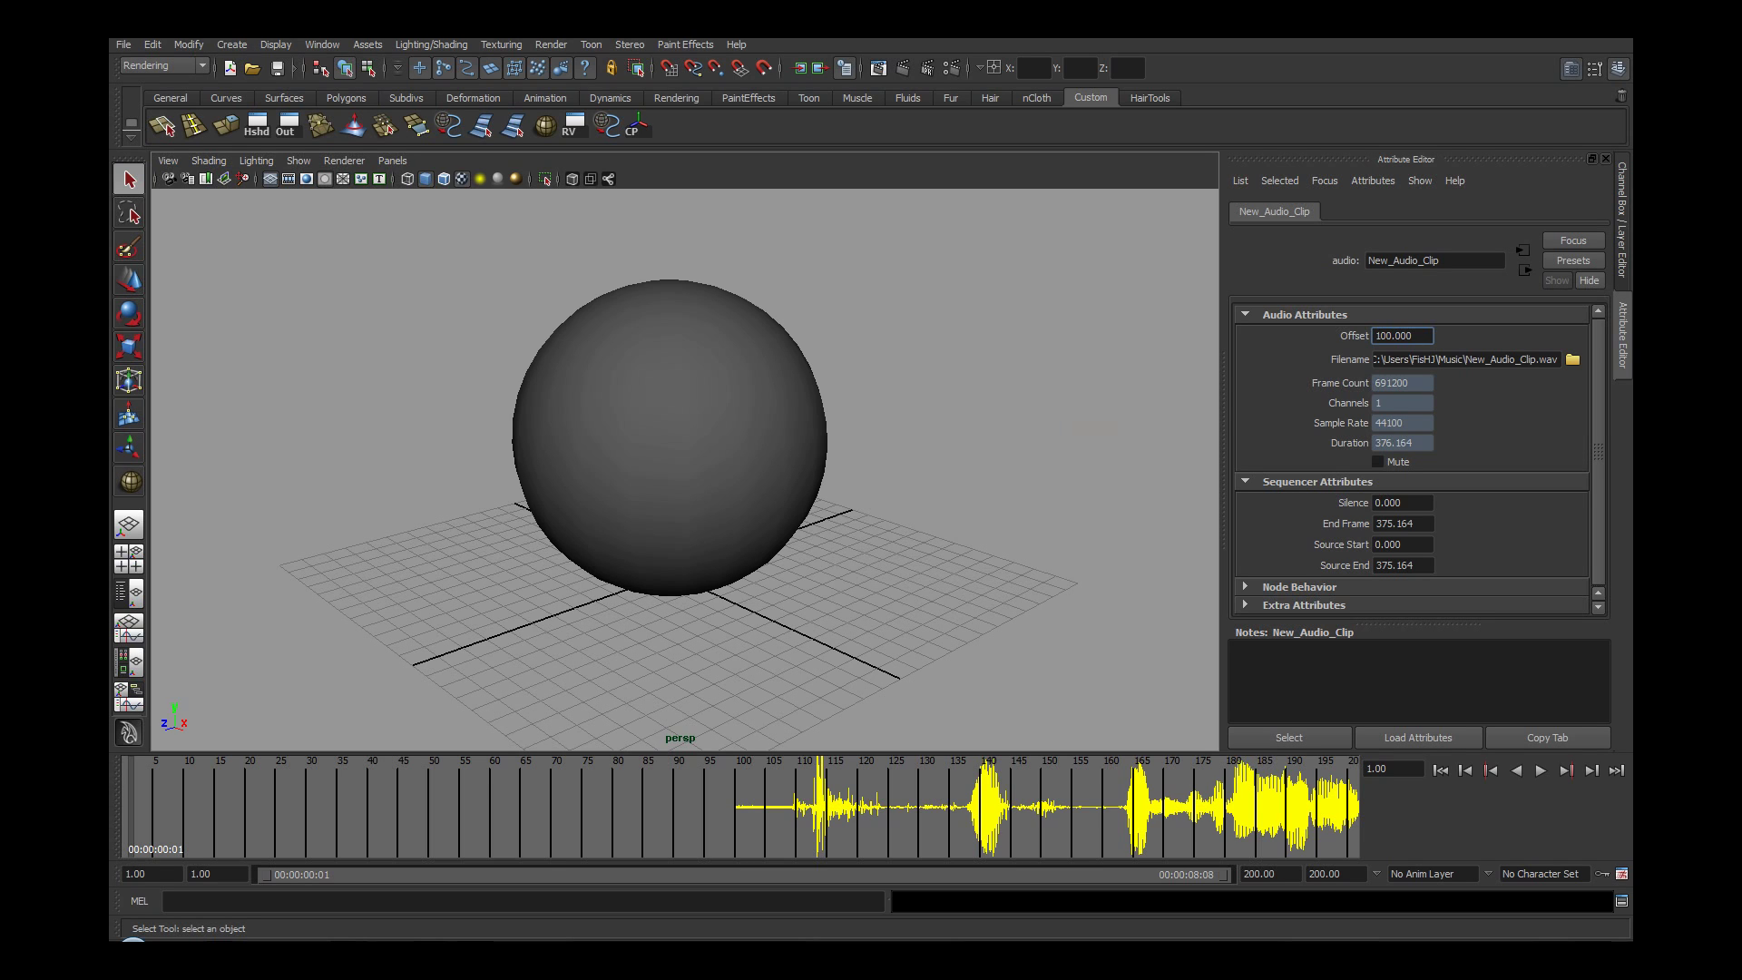
click(1378, 461)
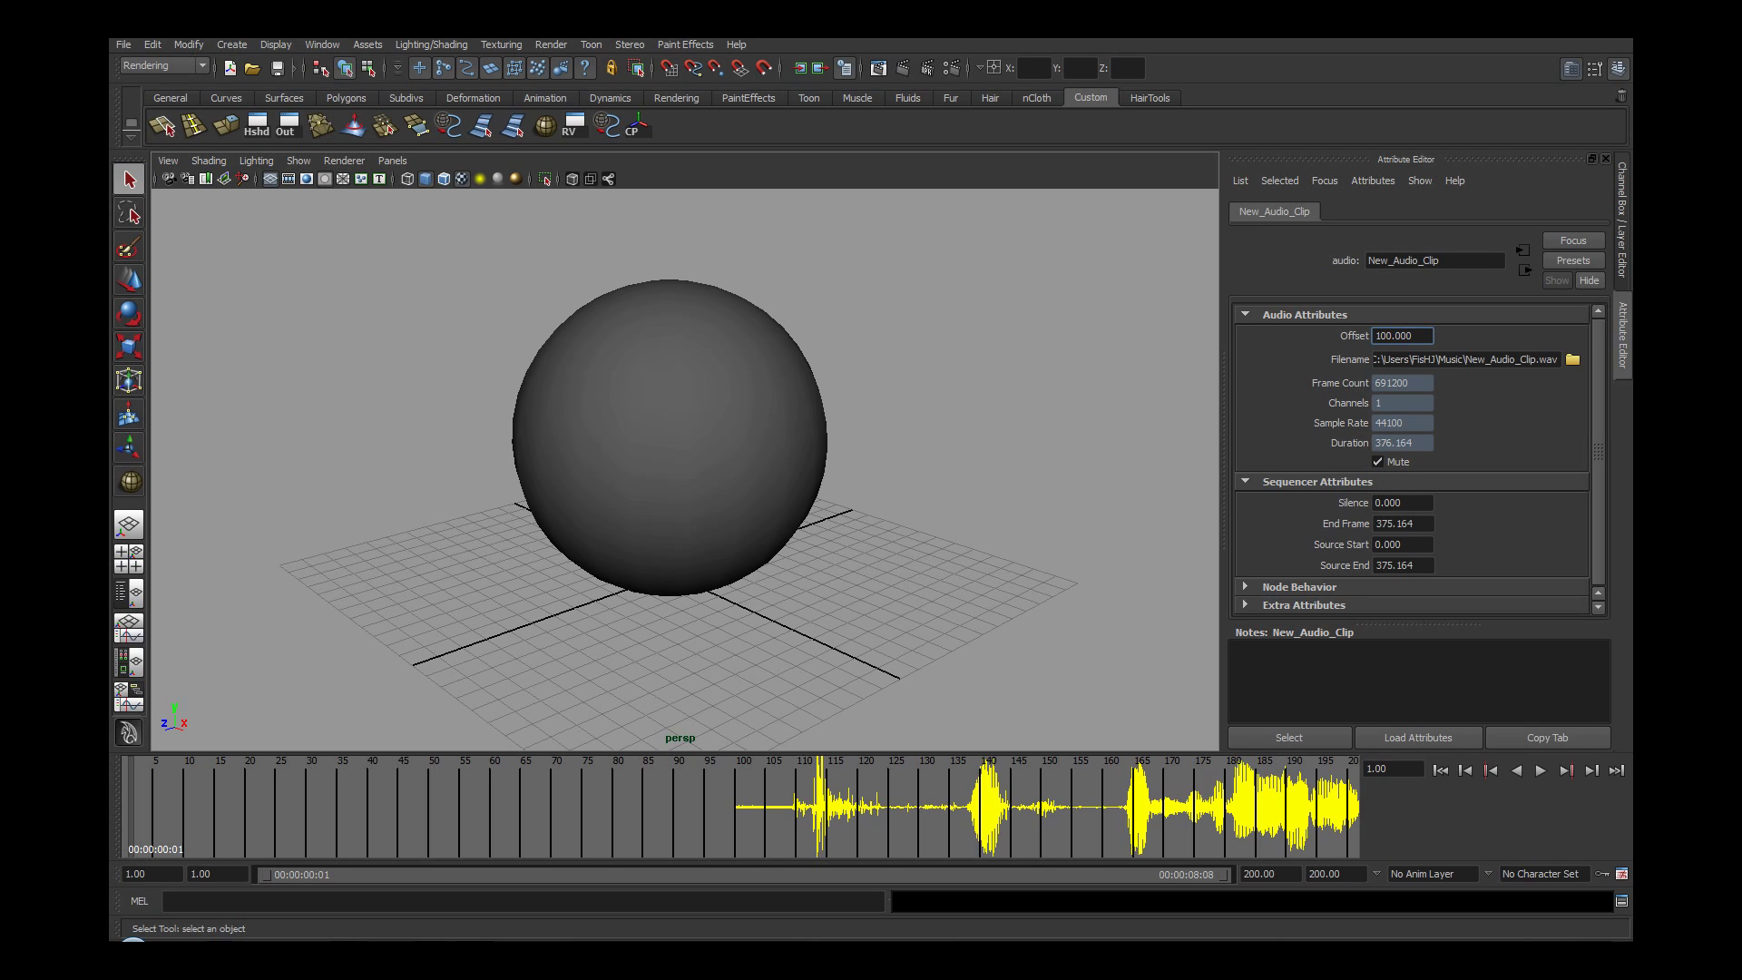
click(1379, 460)
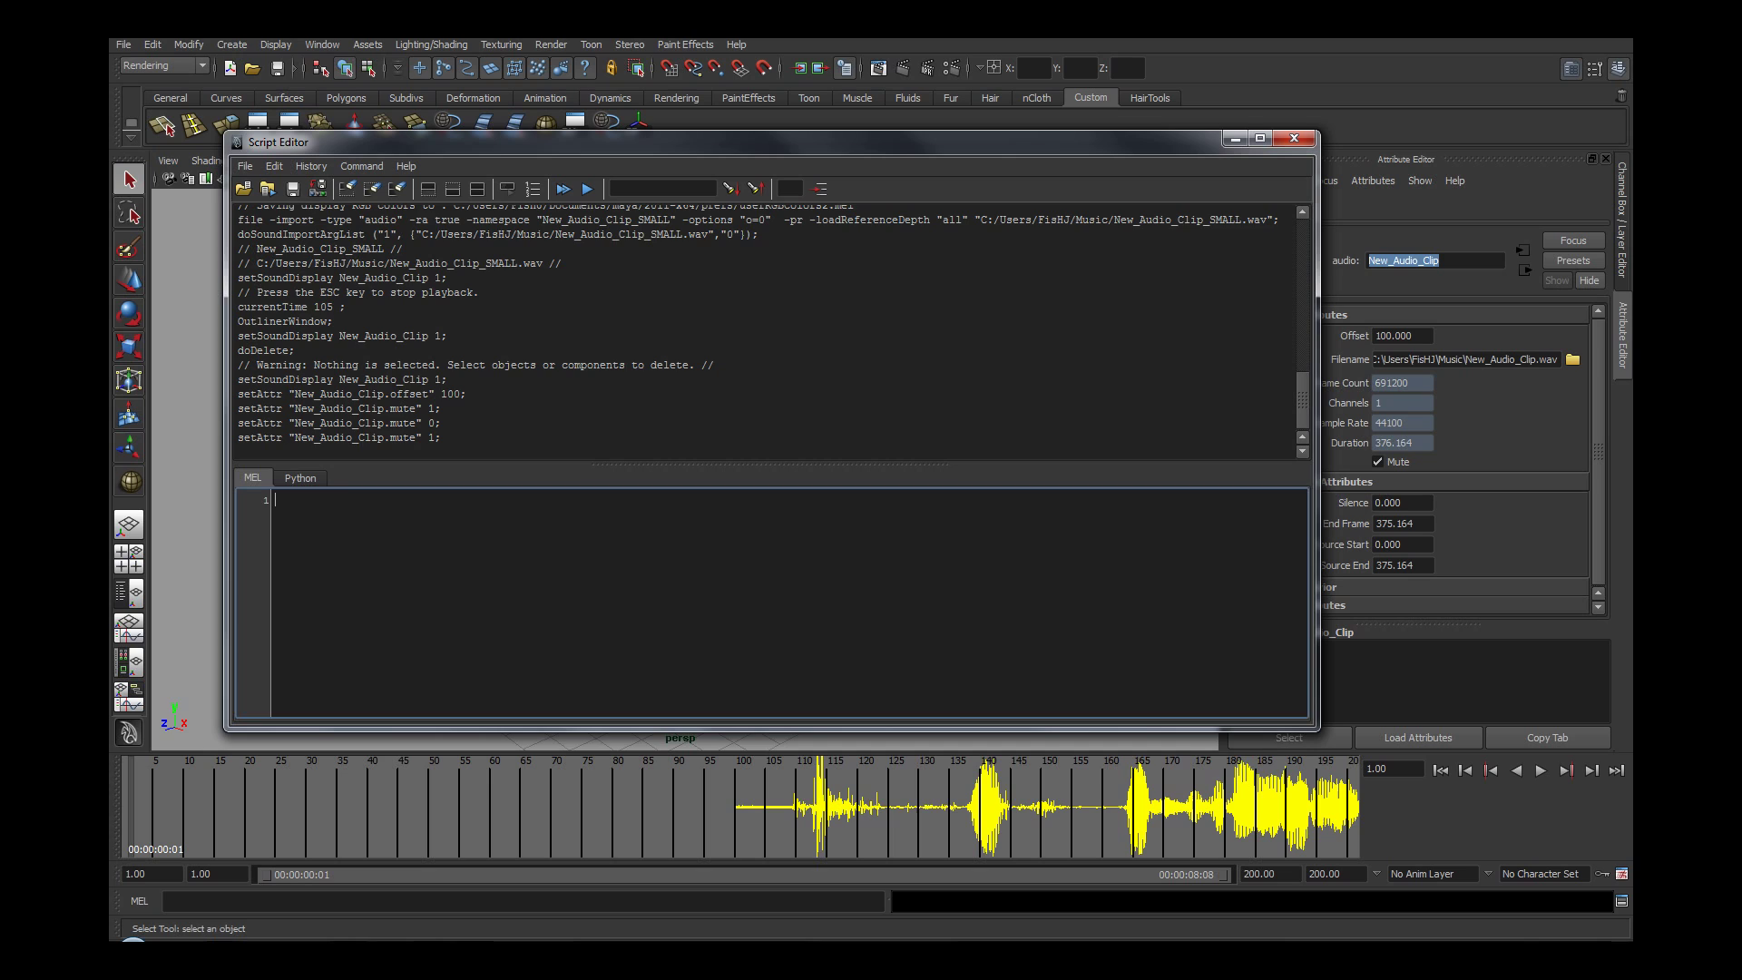
Step: Run the MEL command 'delete New_Audio_Clip' in the Script Editor
text(delete New_Audio_Clip)
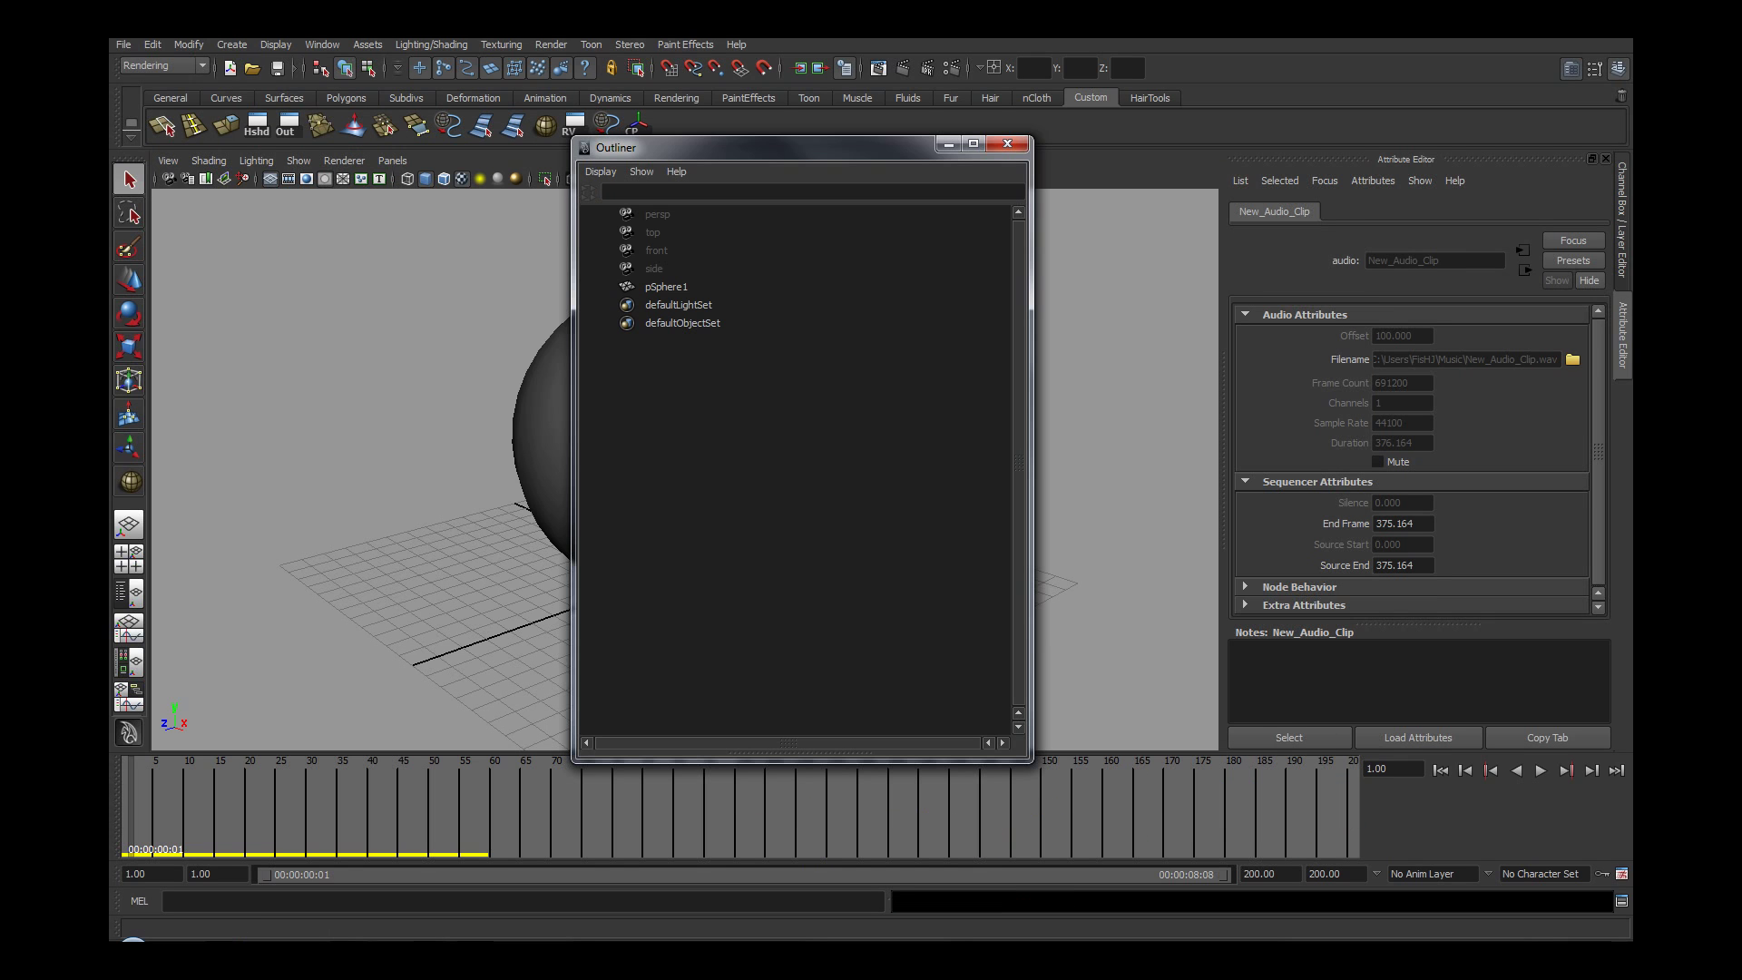
Step: Disable DAG Objects Only in the Outliner and select New_Audio_Clip_SMALL
click(600, 171)
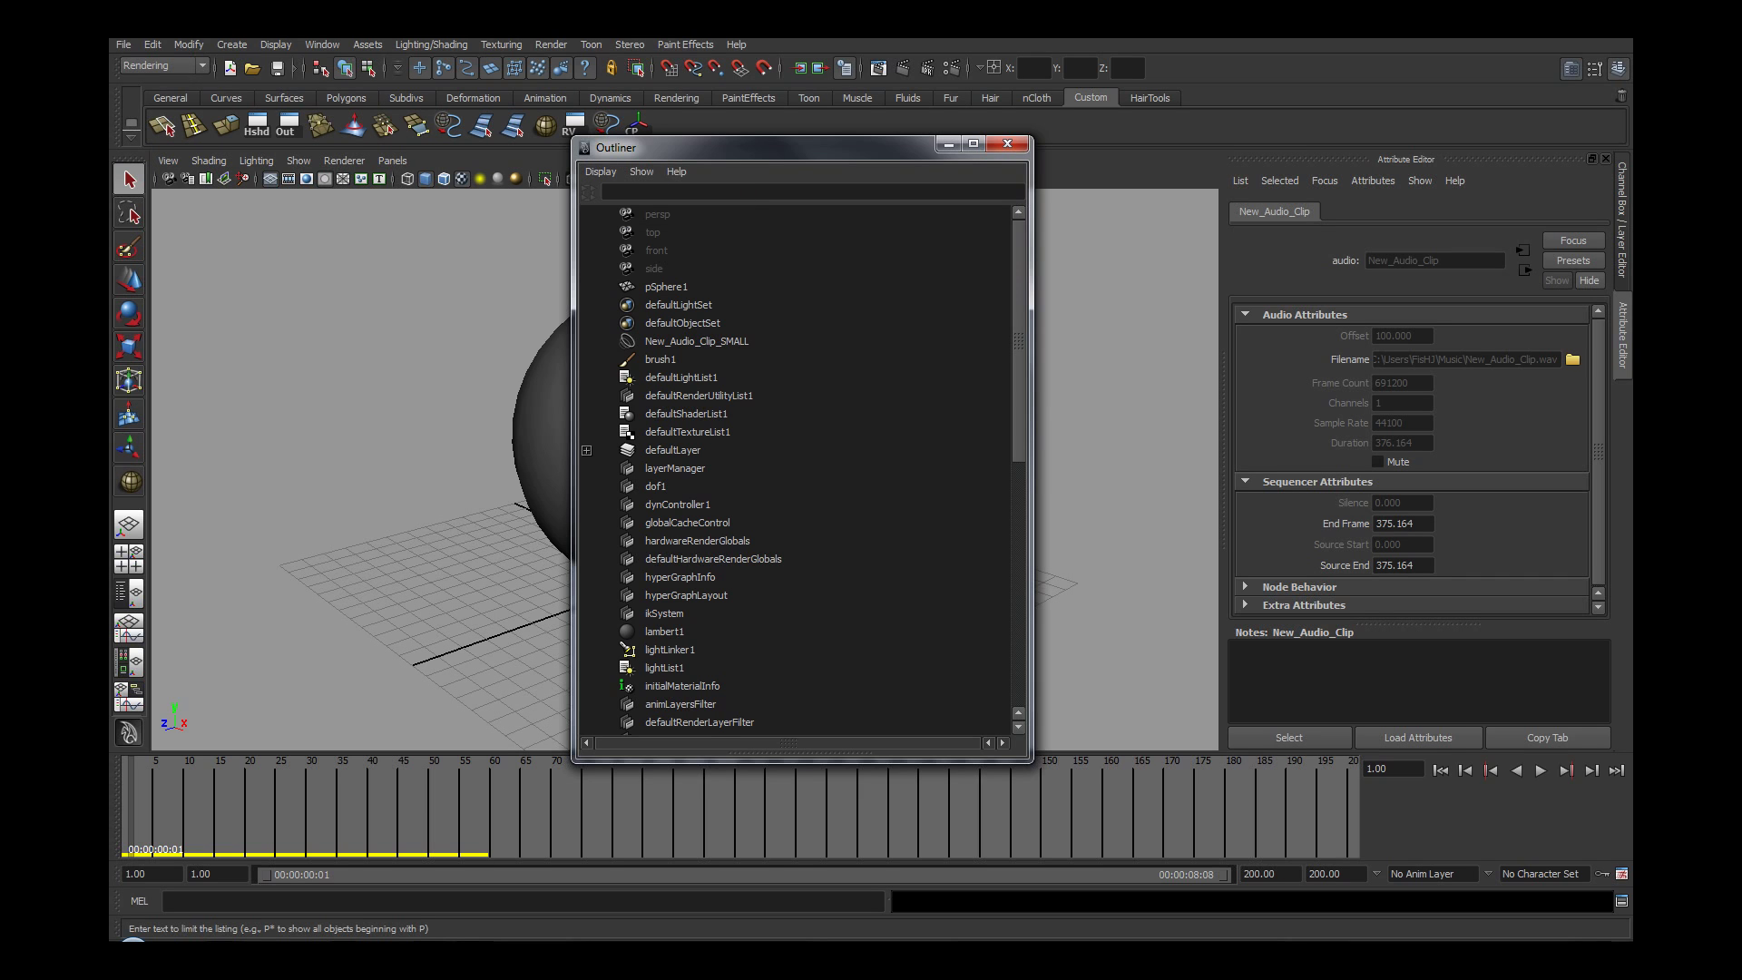
click(696, 341)
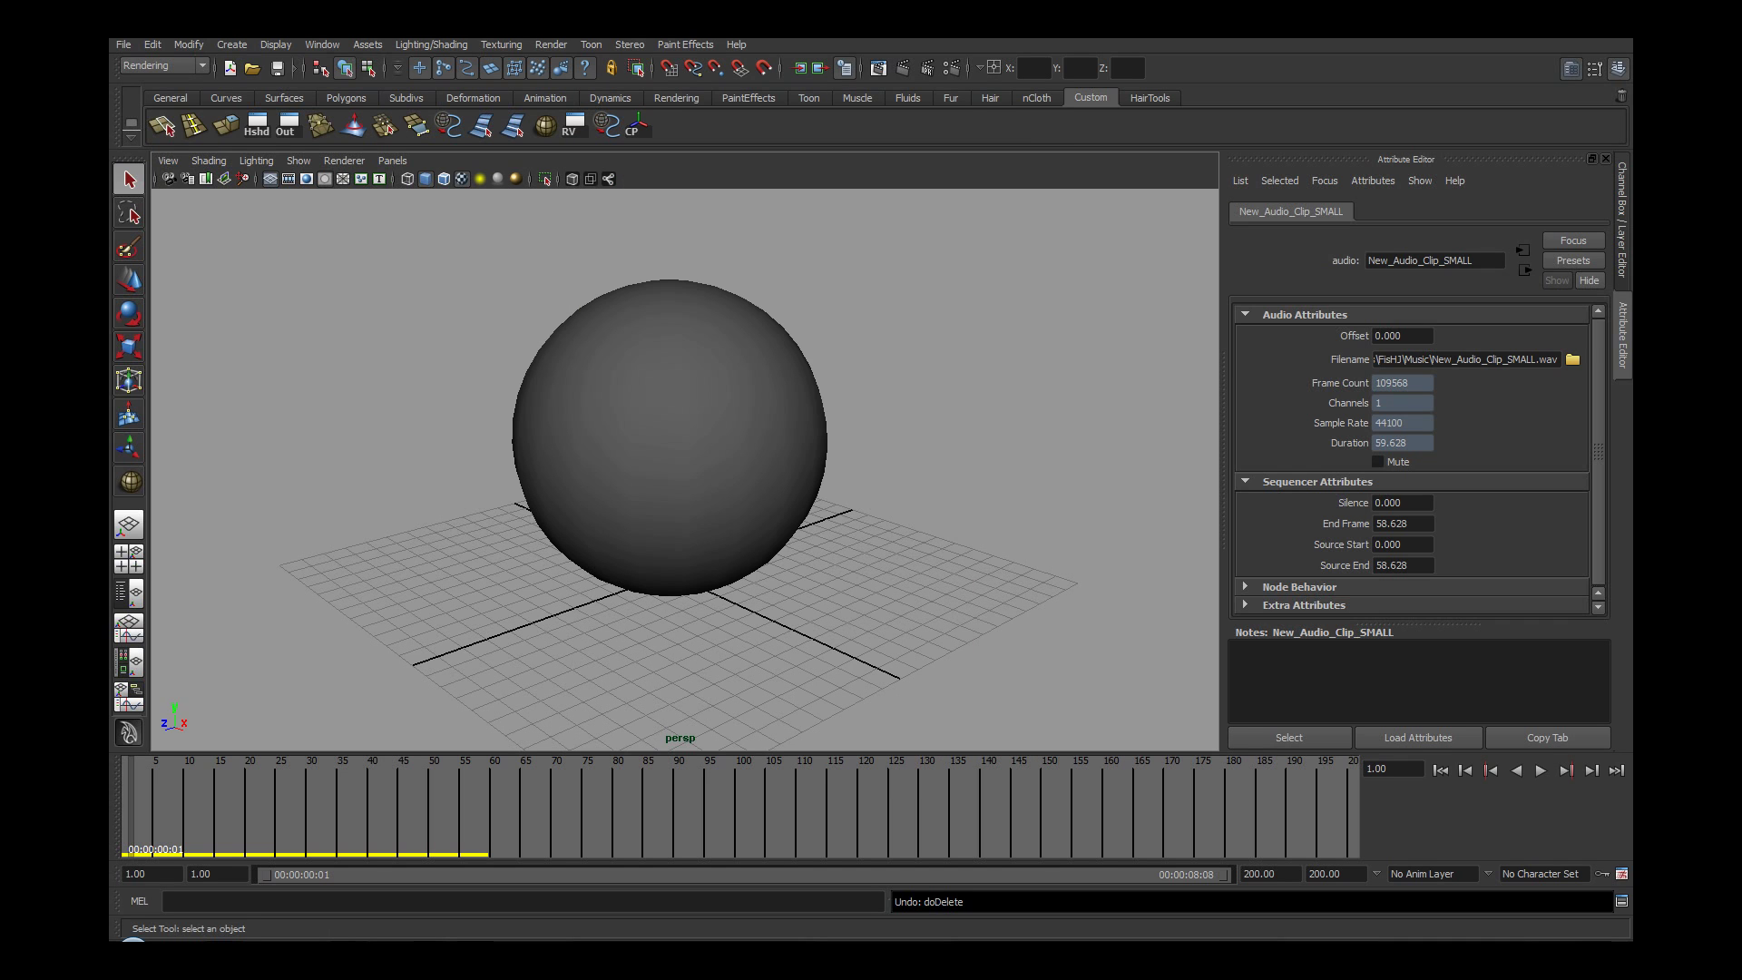
Step: Delete New_Audio_Clip_SMALL using Edit > Delete by Type > Sounds
click(153, 44)
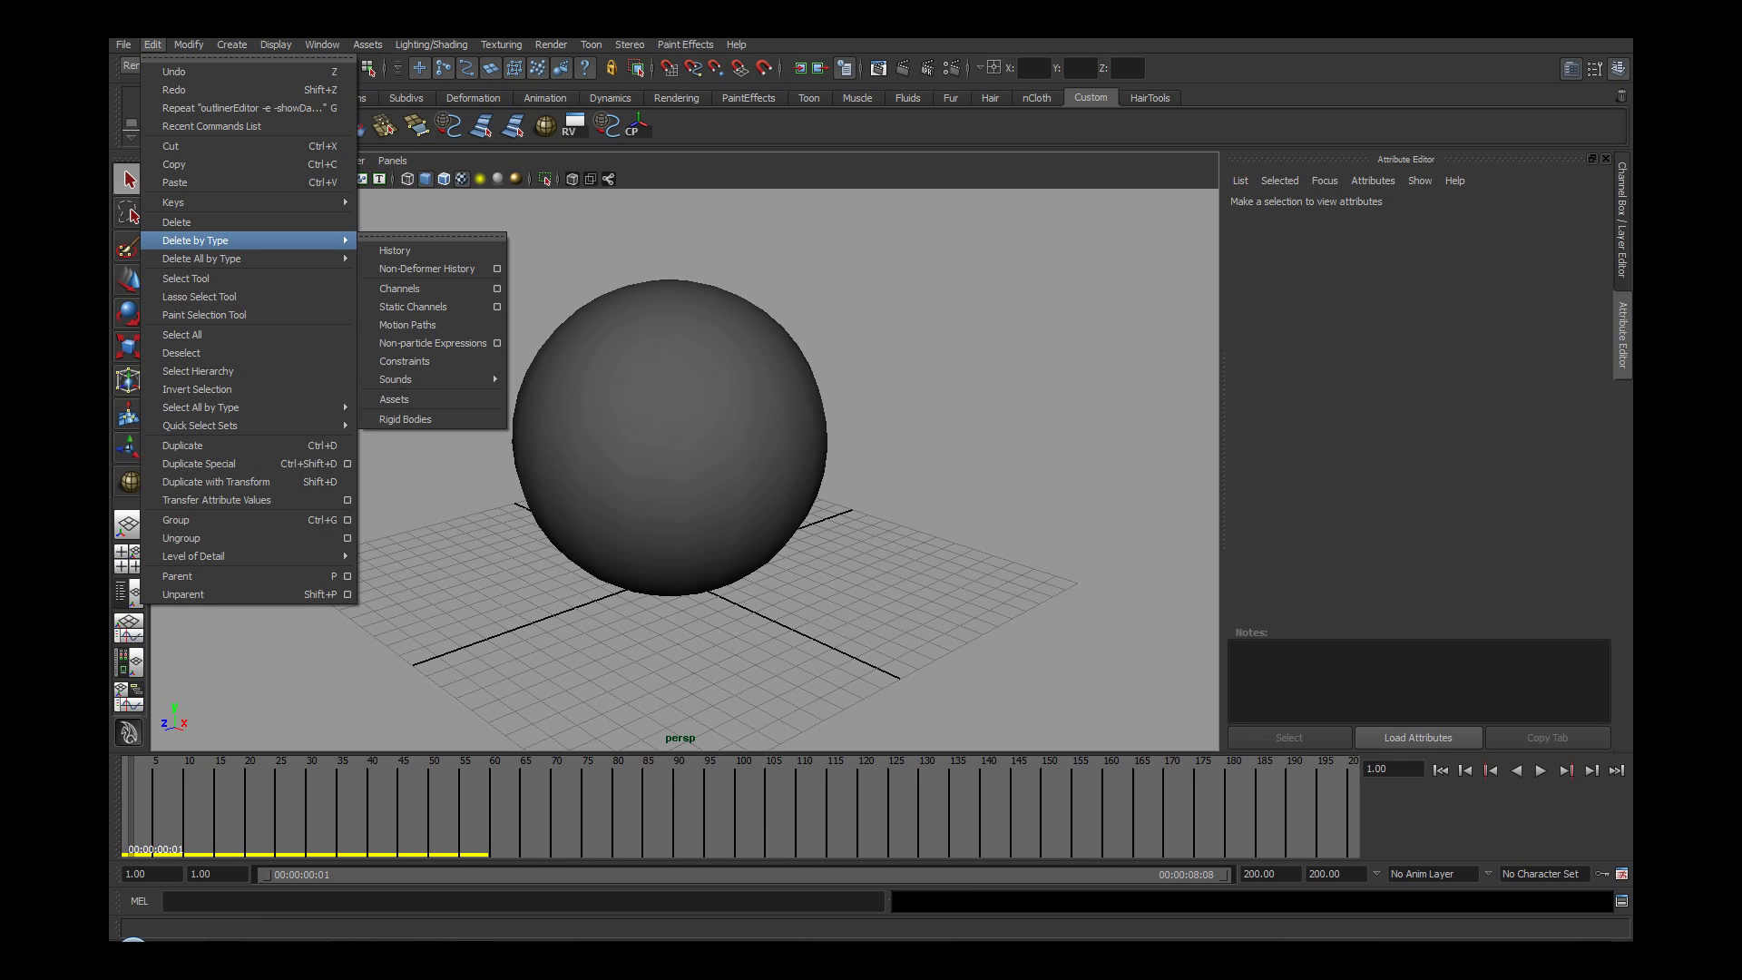
mouse_move(396, 381)
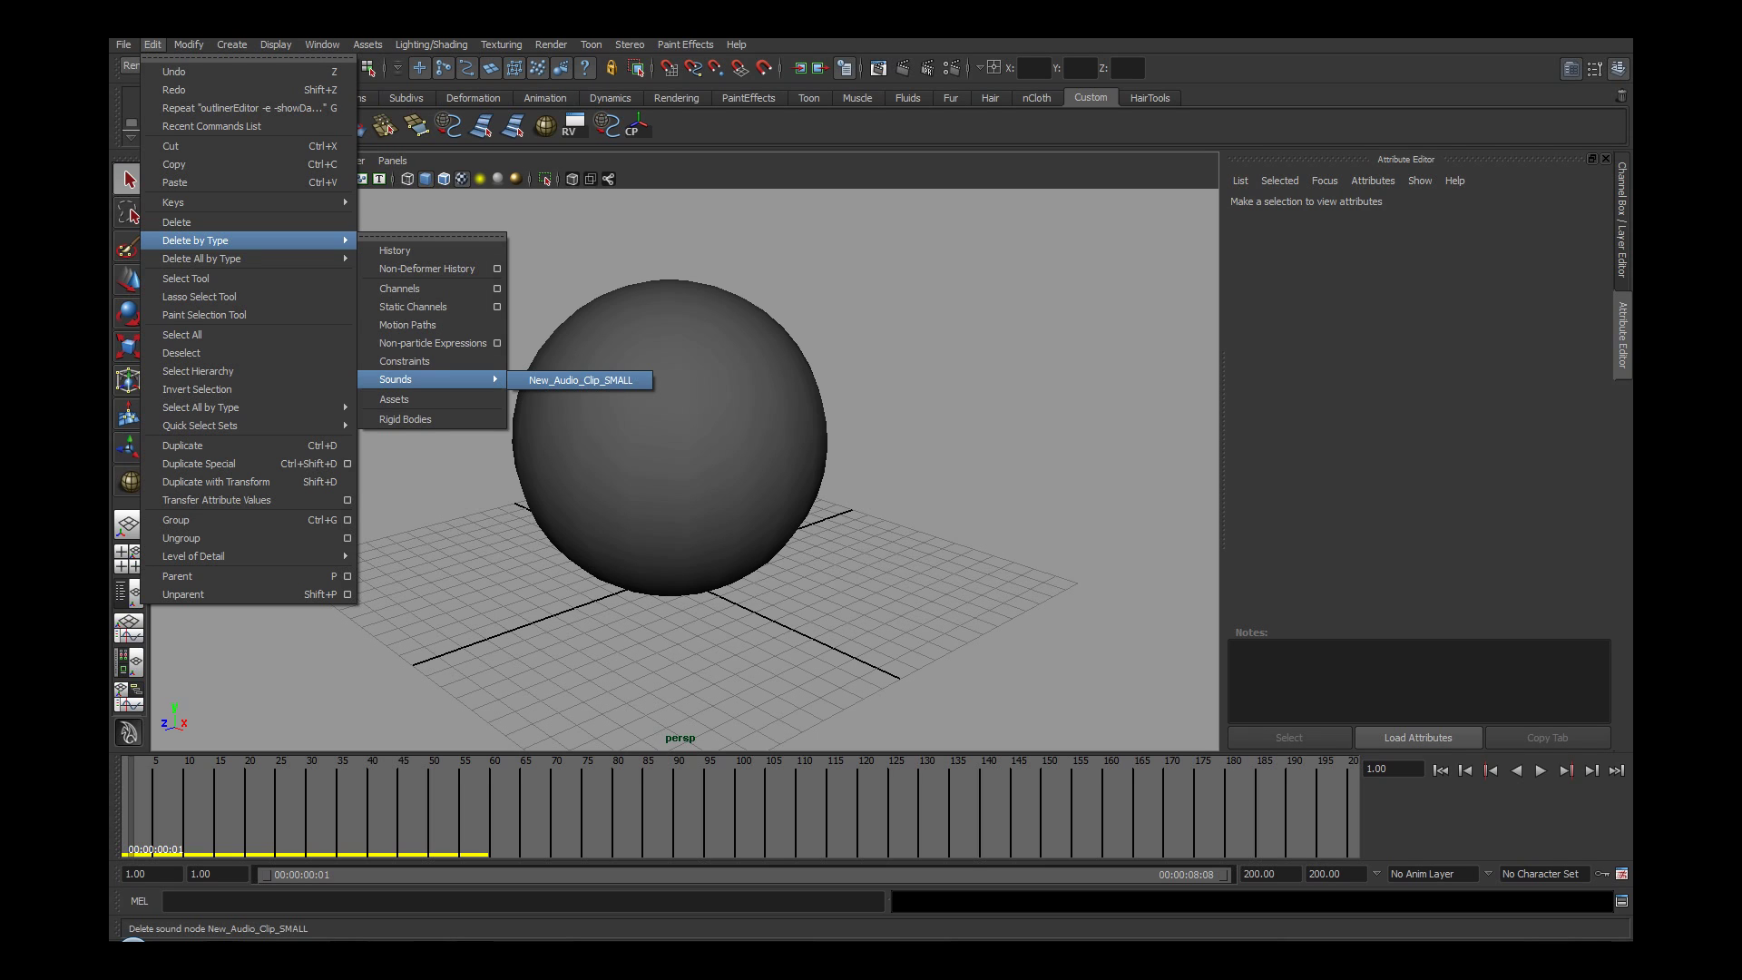
click(578, 379)
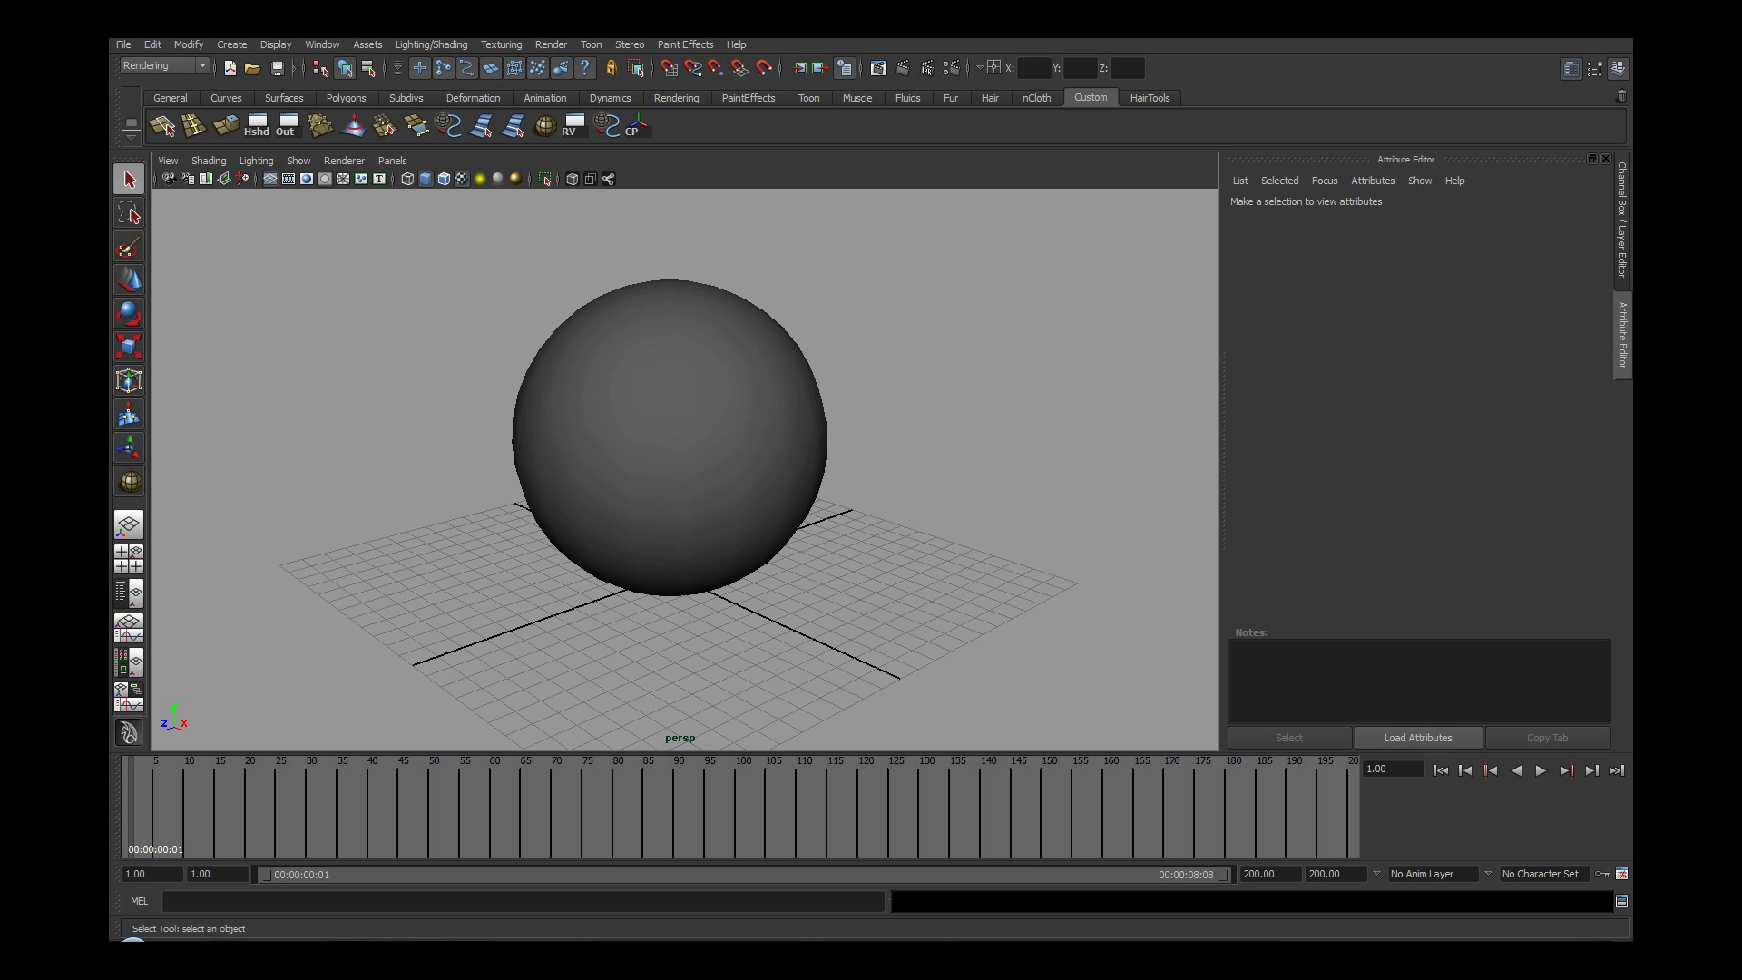